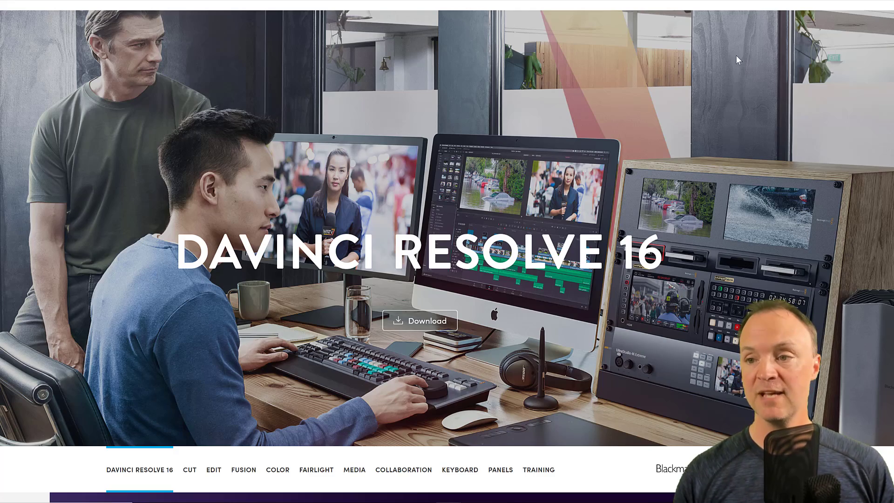
Switch DaVinci Resolve to the Cut page, then the Edit page showing Timeline 1's Earth and Times Square clips.
scroll("down", 3)
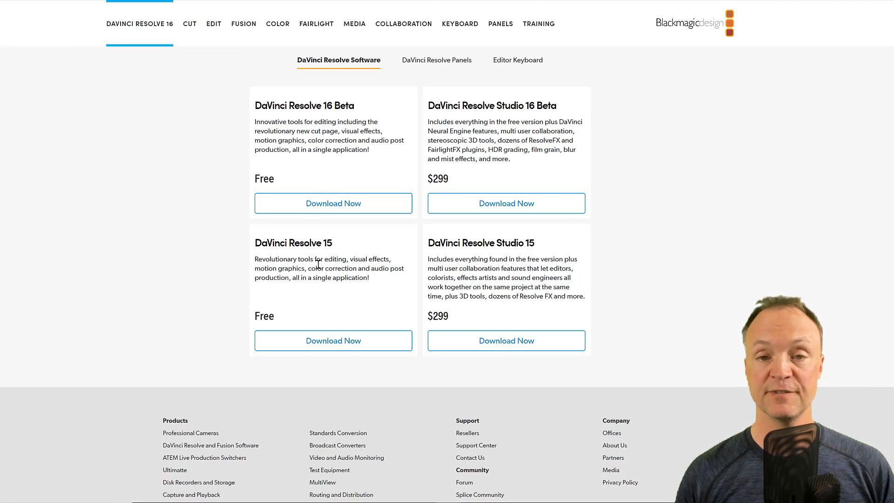
mouse_move(205, 222)
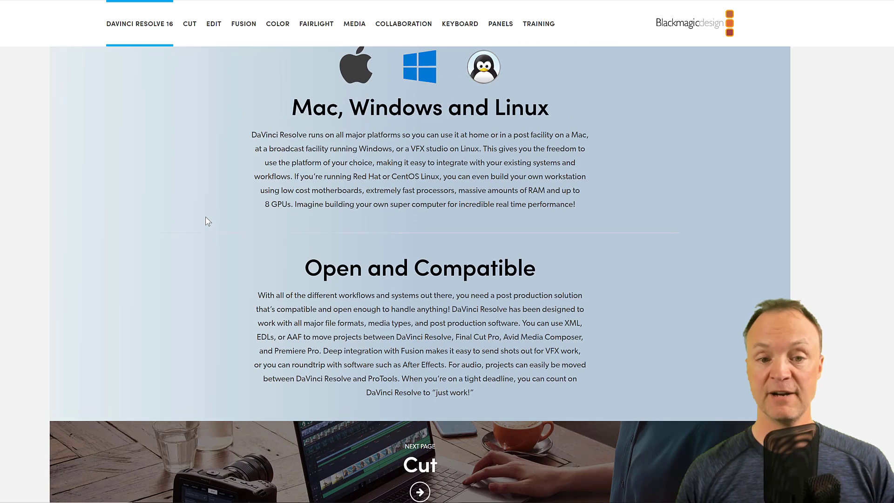
scroll("up", 3)
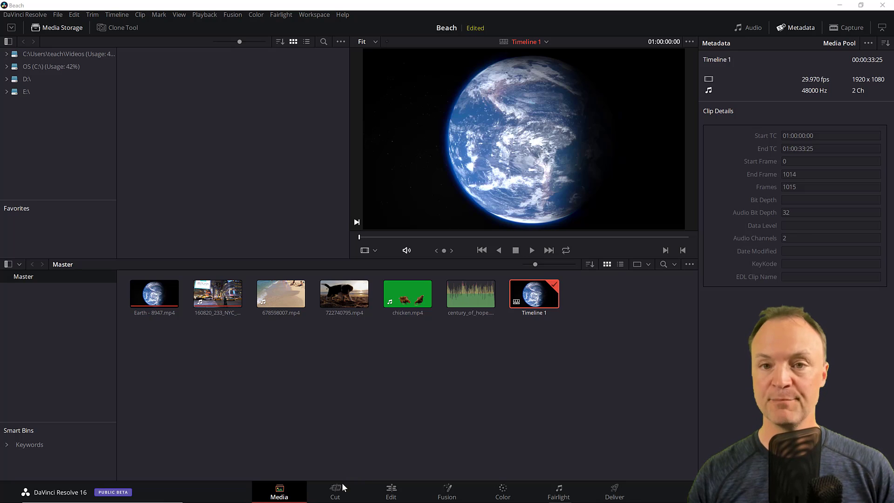
mouse_move(328, 398)
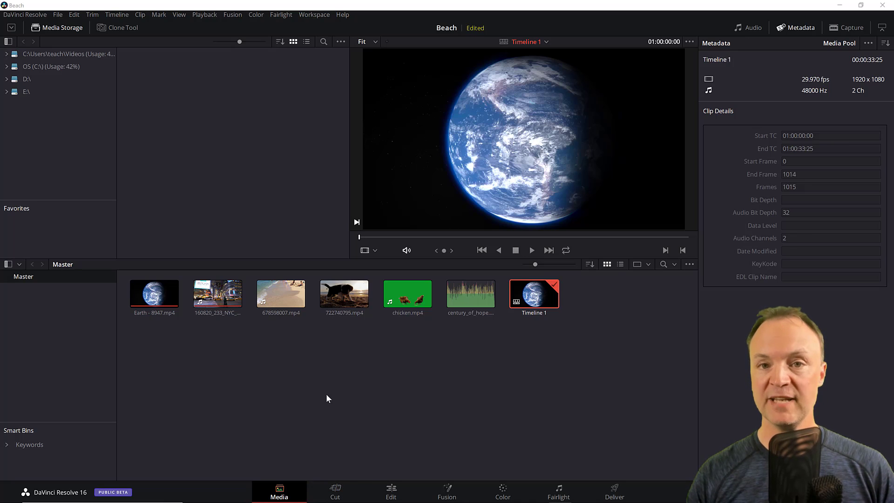
left_click(334, 492)
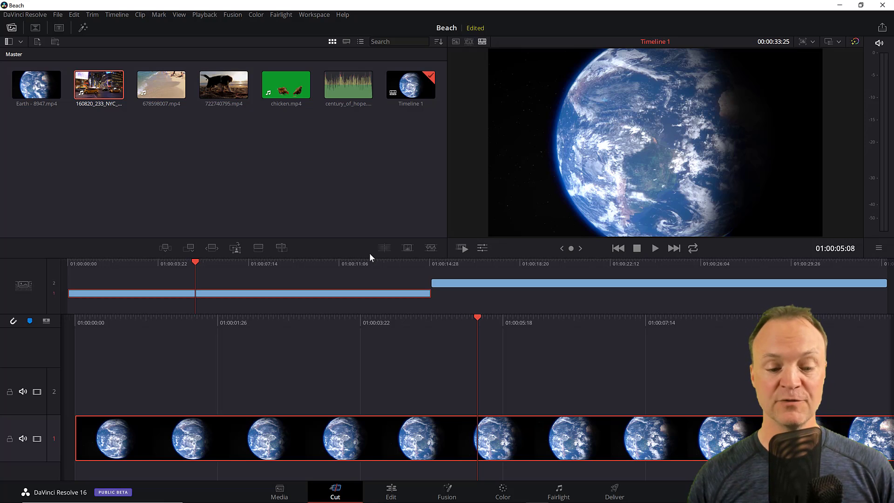
left_click(390, 492)
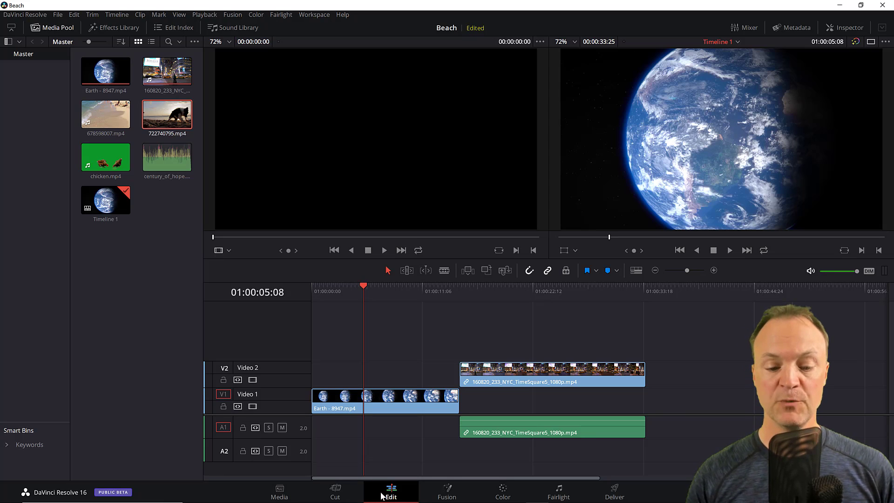
Visit the Fusion, Color and Fairlight pages in turn, ending on the Deliver page.
left_click(446, 492)
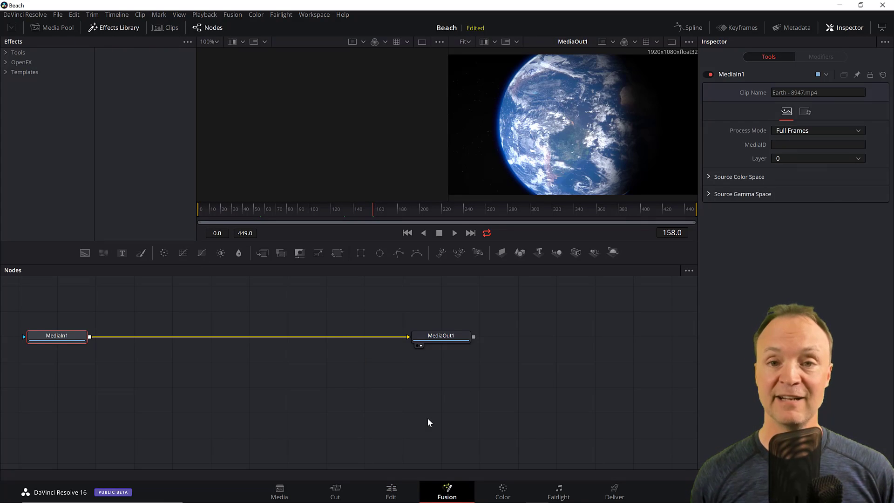
left_click(502, 492)
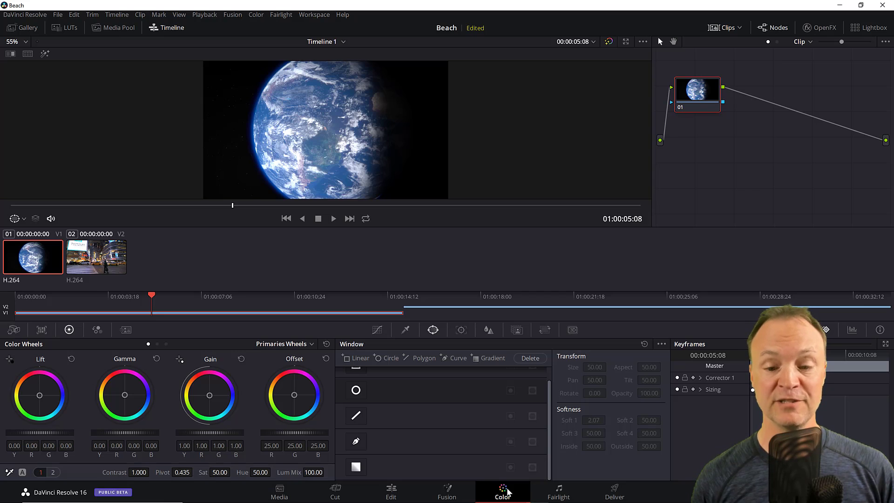
left_click(557, 491)
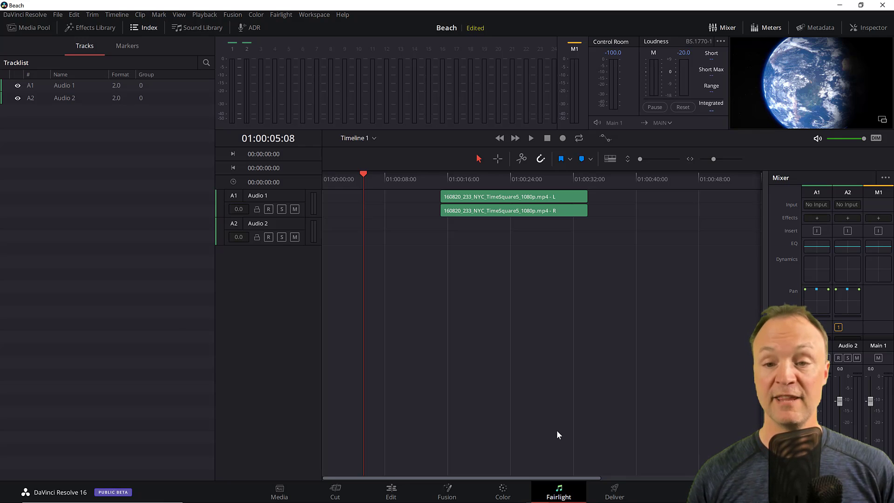
left_click(614, 492)
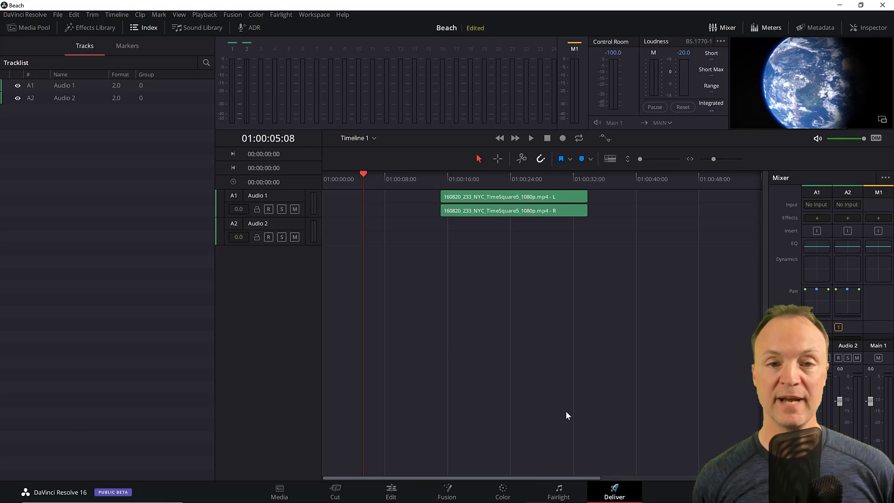
left_click(613, 492)
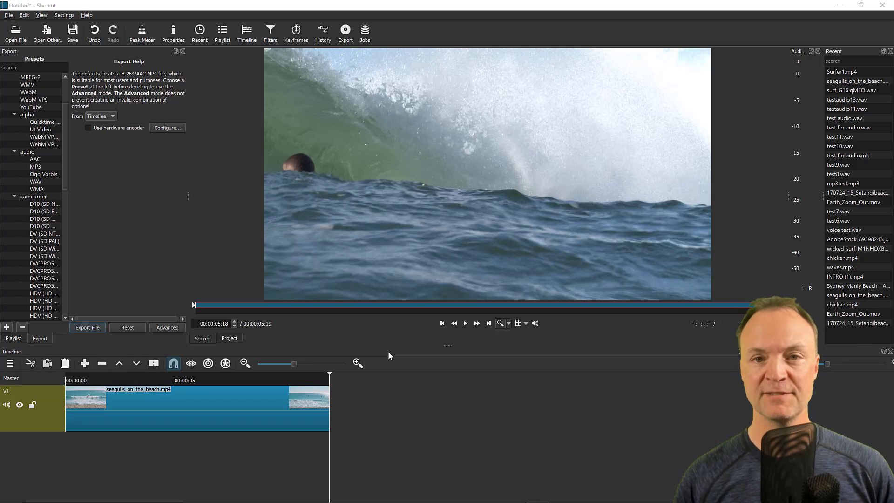
mouse_move(416, 375)
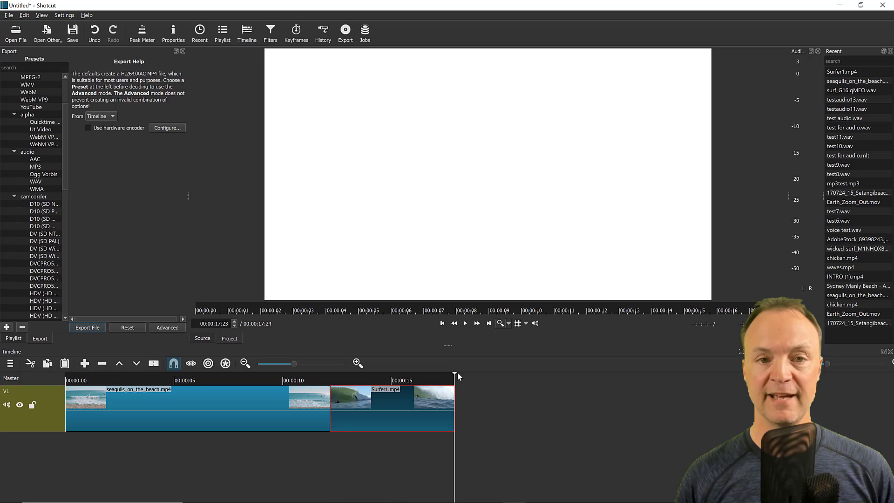
Move the playhead to 15 seconds and add a second video track from the timeline menu.
left_click(398, 380)
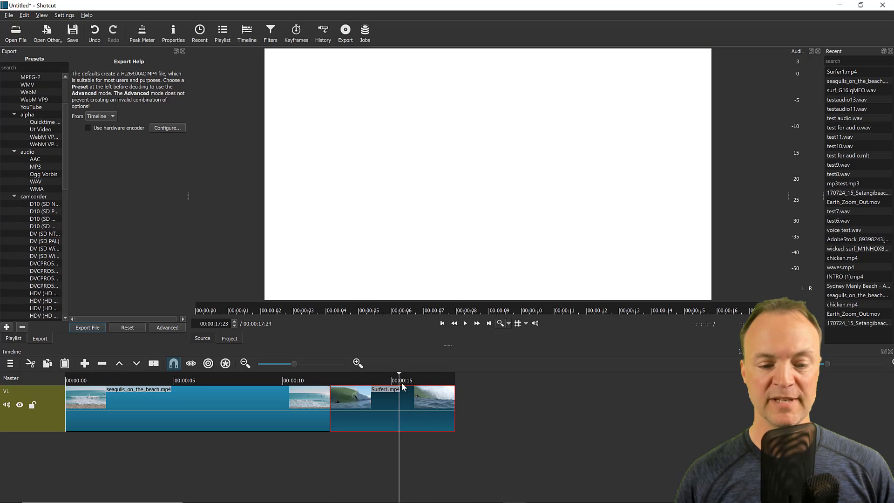
right_click(403, 387)
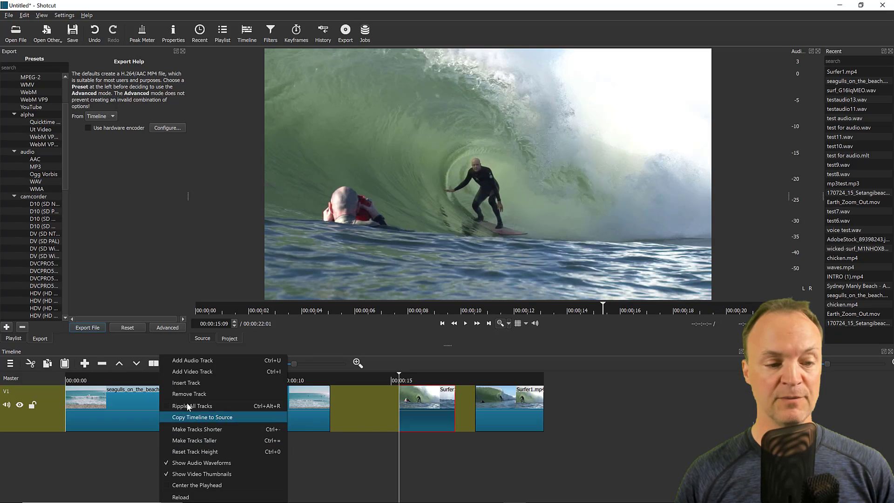
mouse_move(192, 371)
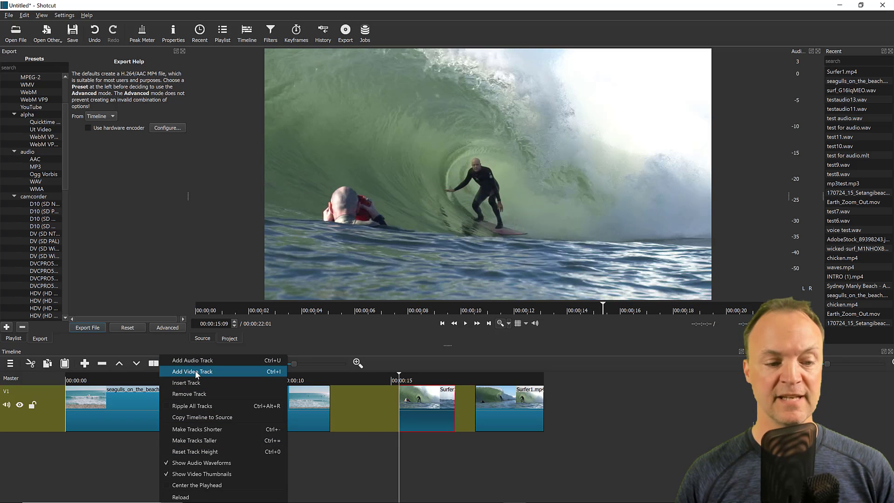
left_click(192, 372)
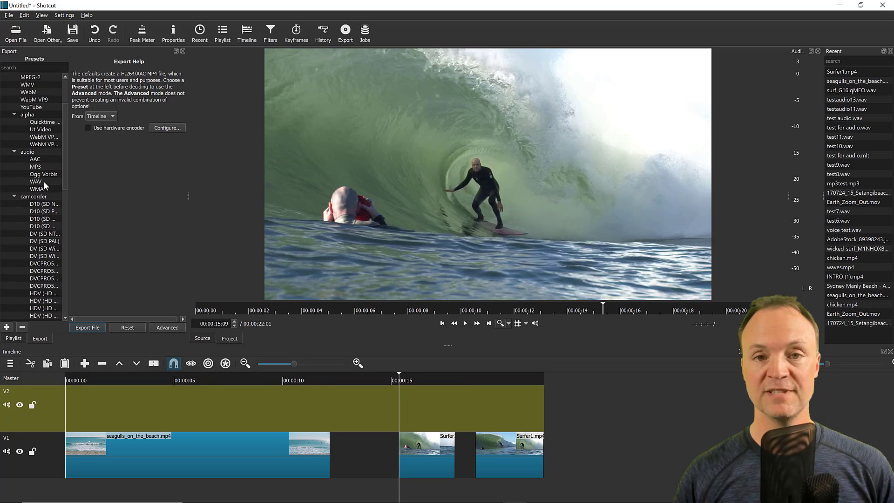
mouse_move(36, 189)
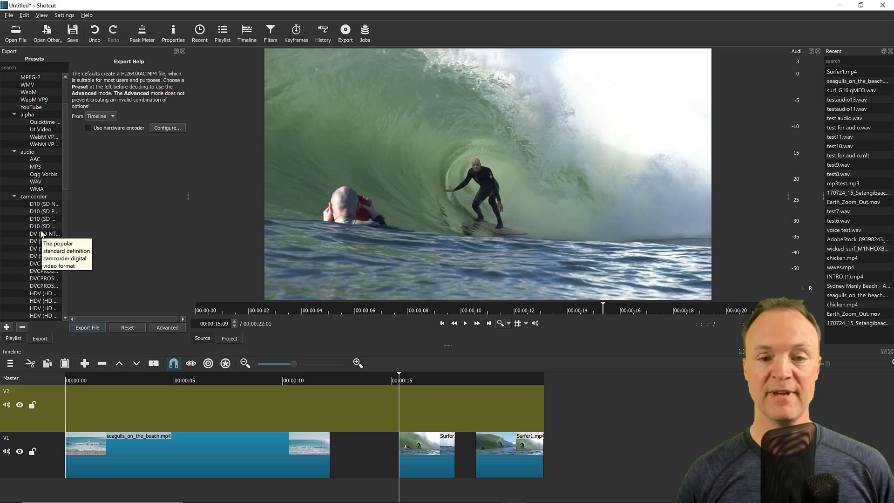
mouse_move(238, 104)
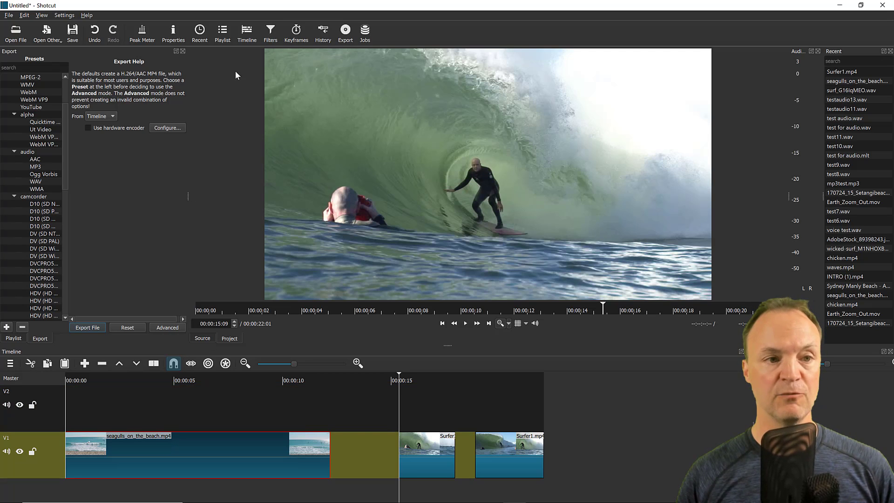
Add a Color Grading filter to the beach clip and push its Shadows (Lift) wheel toward teal.
left_click(270, 30)
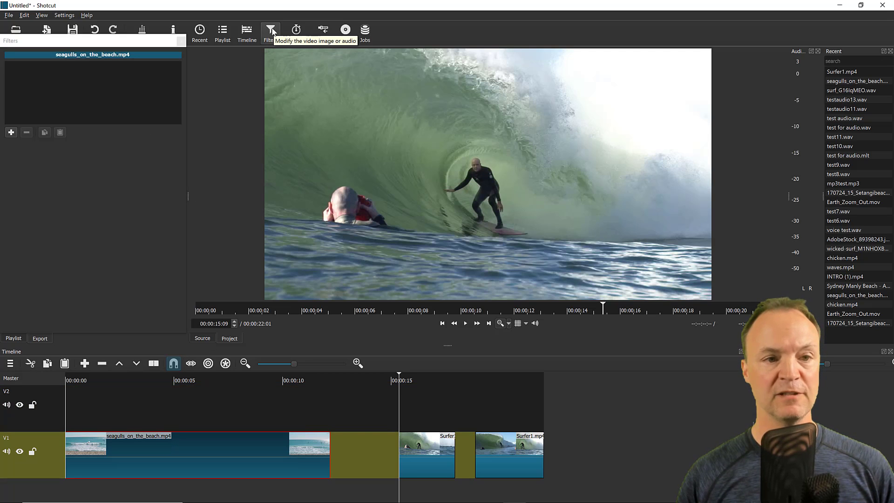
left_click(270, 30)
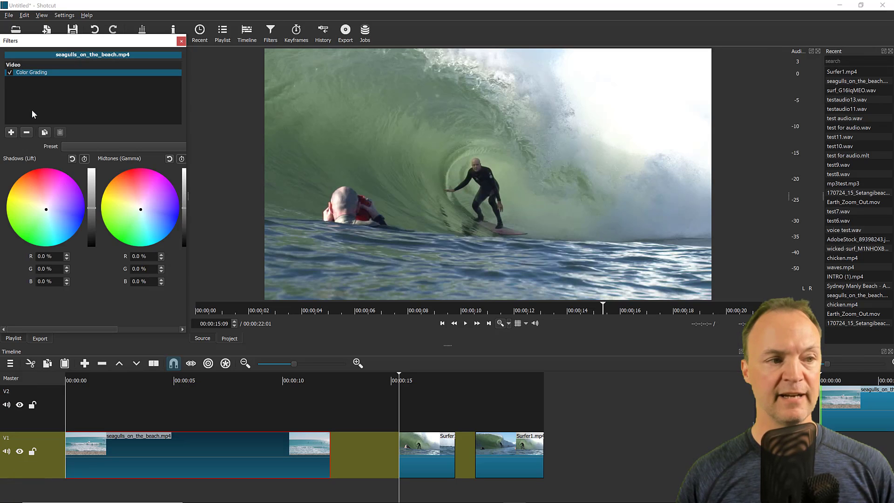
left_click_drag(45, 207, 65, 193)
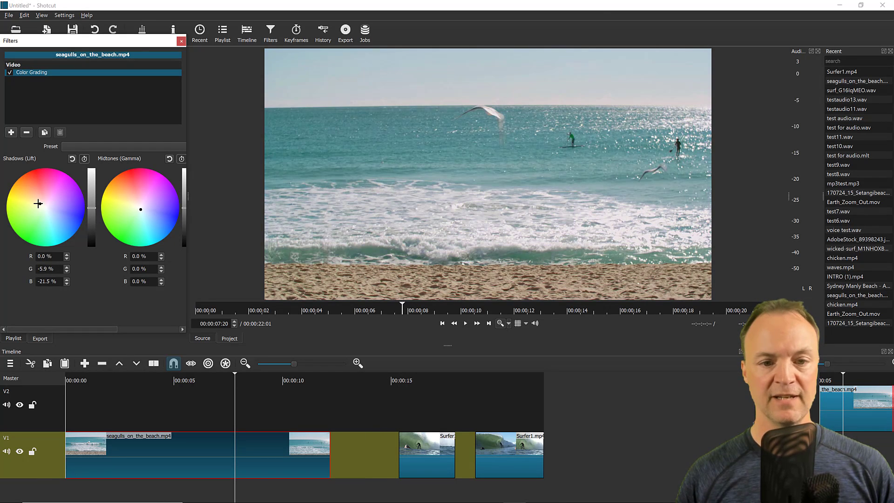
left_click_drag(38, 204, 40, 231)
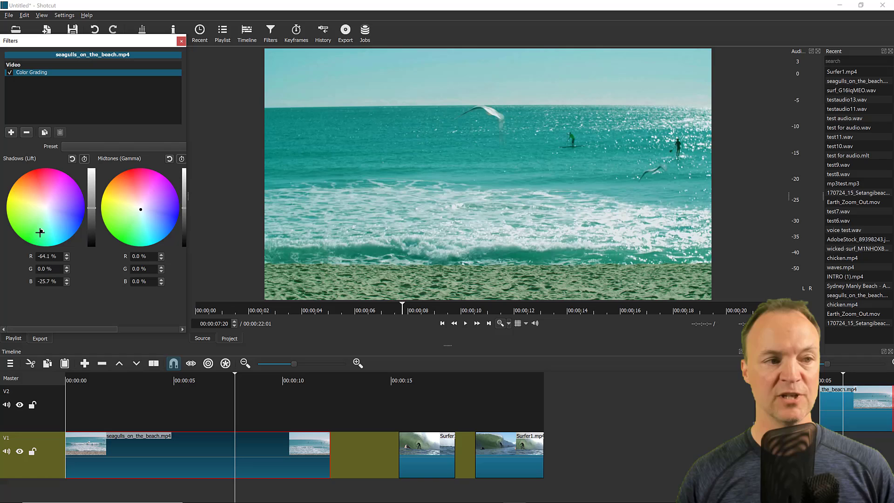
left_click_drag(39, 233, 45, 233)
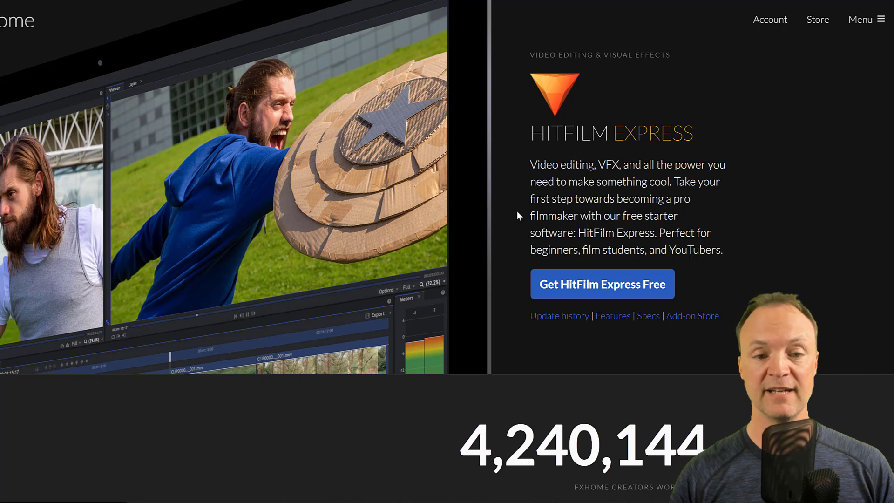
Scroll to the FAQ and expand 'Will my computer run HitFilm Express?' to show the system requirements.
scroll("down", 3)
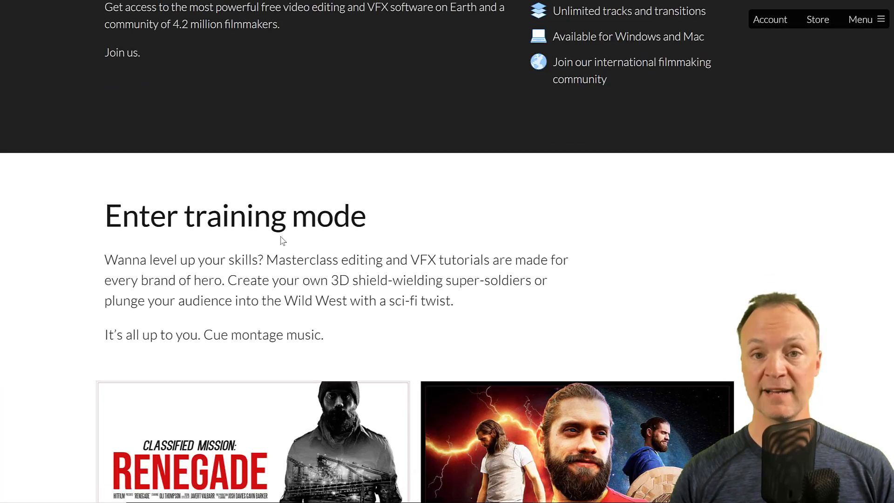
scroll("down", 3)
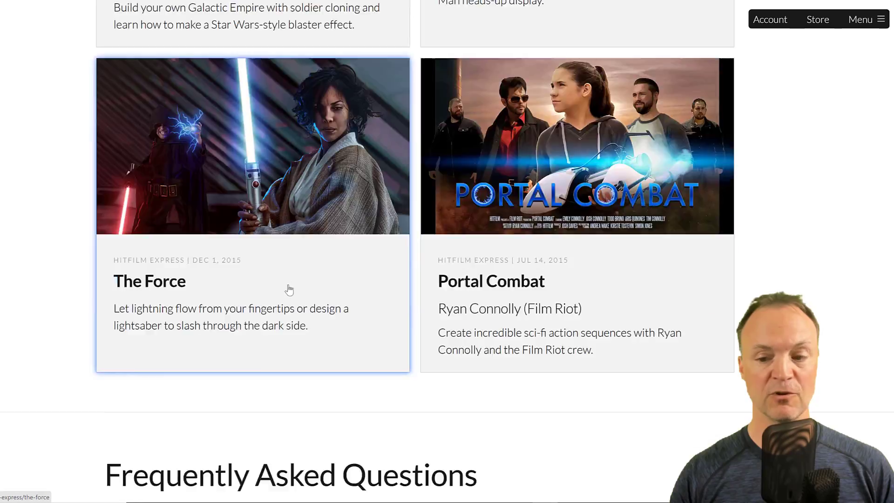
scroll("down", 3)
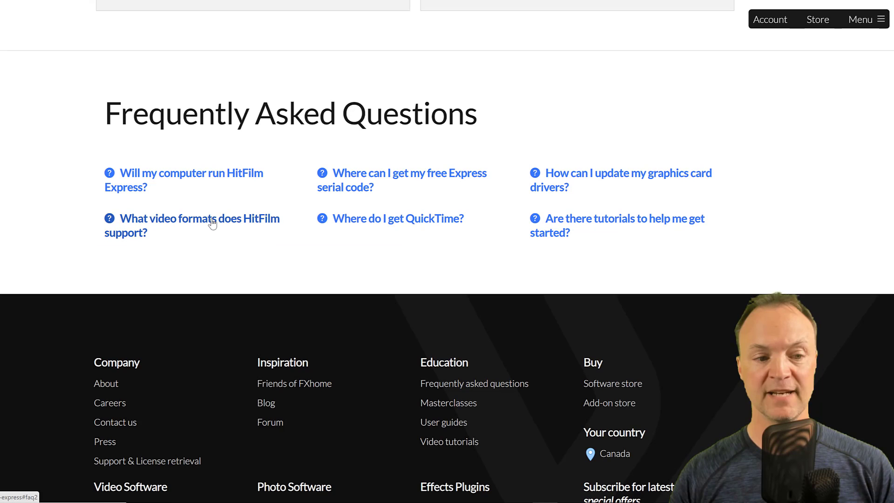
left_click(184, 180)
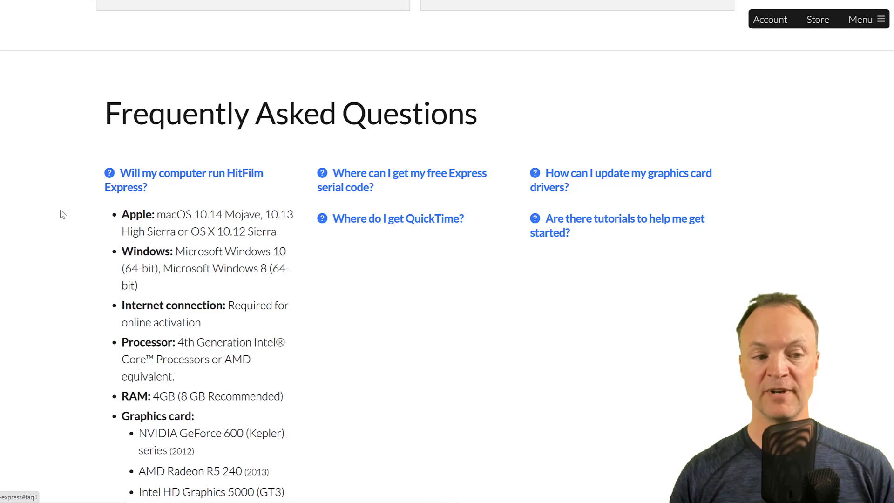
scroll("down", 3)
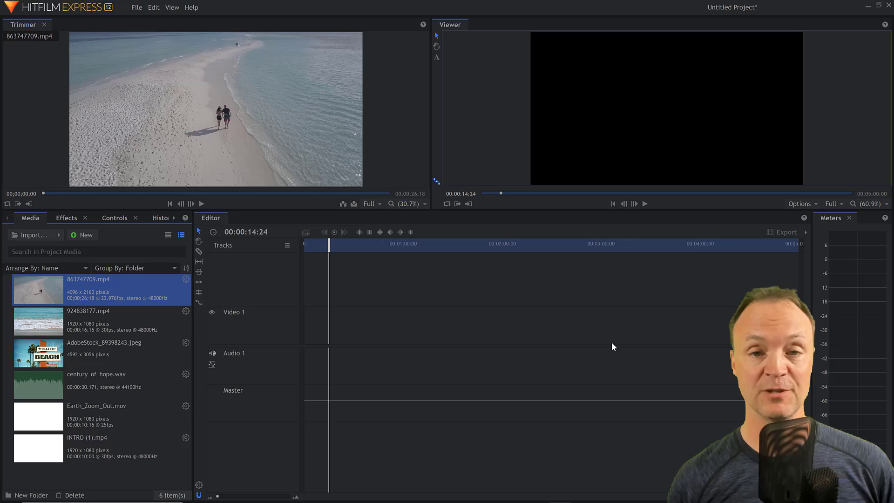
mouse_move(610, 346)
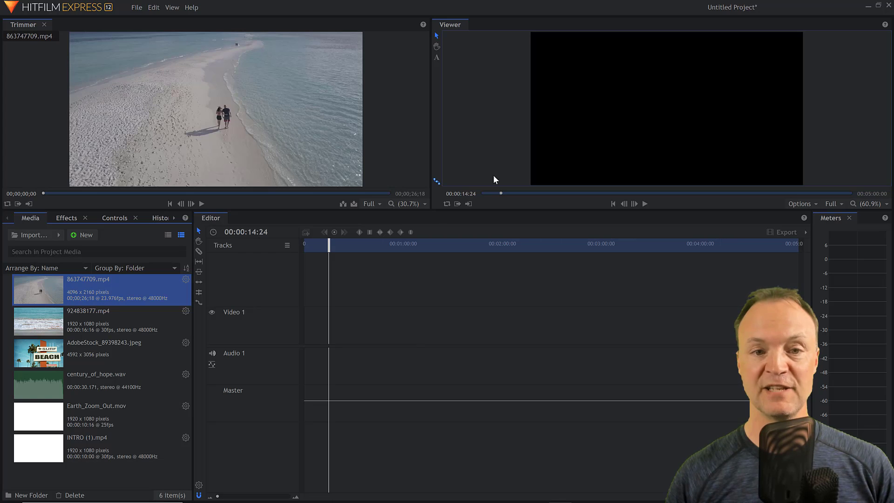
mouse_move(245, 338)
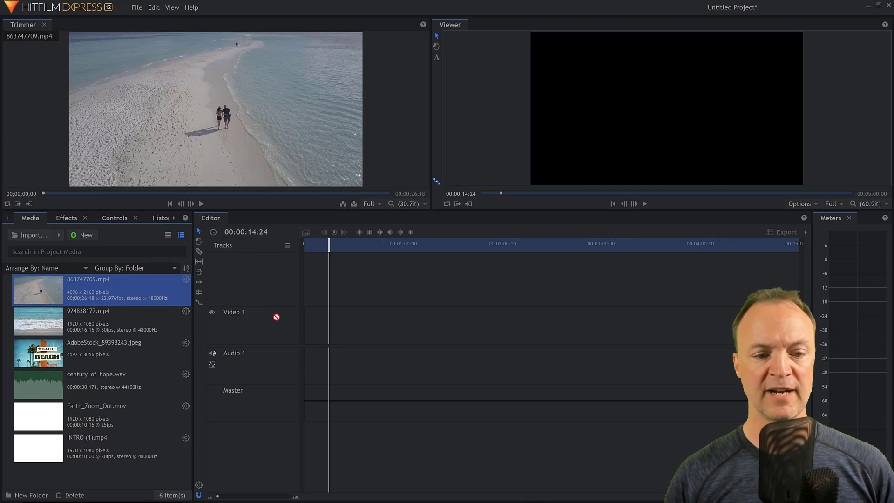
Drag 863747709.mp4 from the Media panel onto Video 1 at the timeline start.
left_click_drag(38, 289, 328, 325)
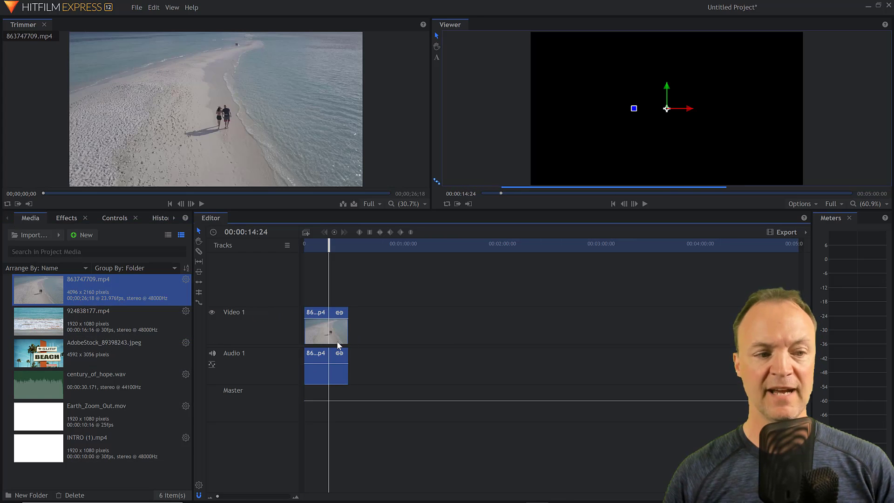
Apply the Auto Levels colour correction to the beach clip and raise Blend with Original to about 57%.
left_click(66, 218)
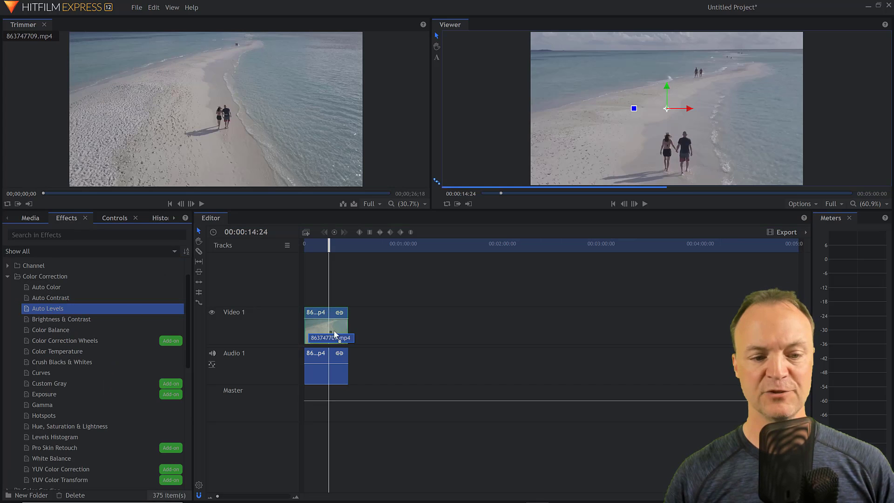
left_click(115, 218)
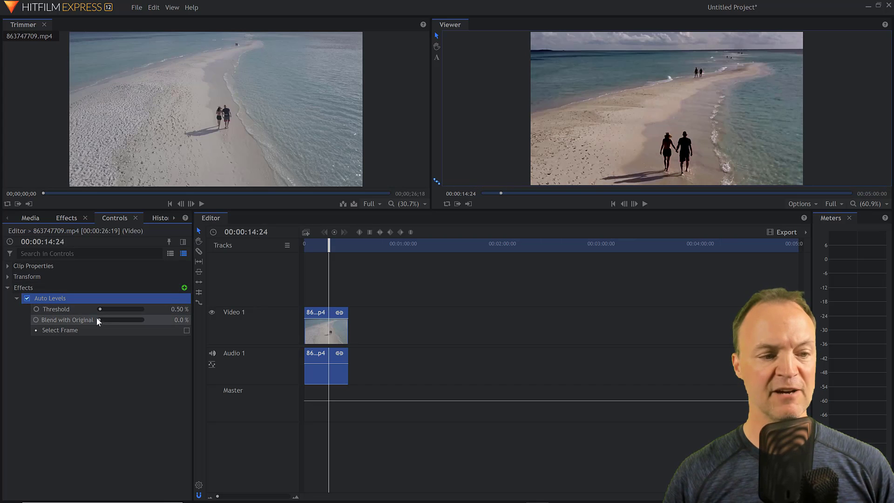
left_click_drag(100, 319, 124, 320)
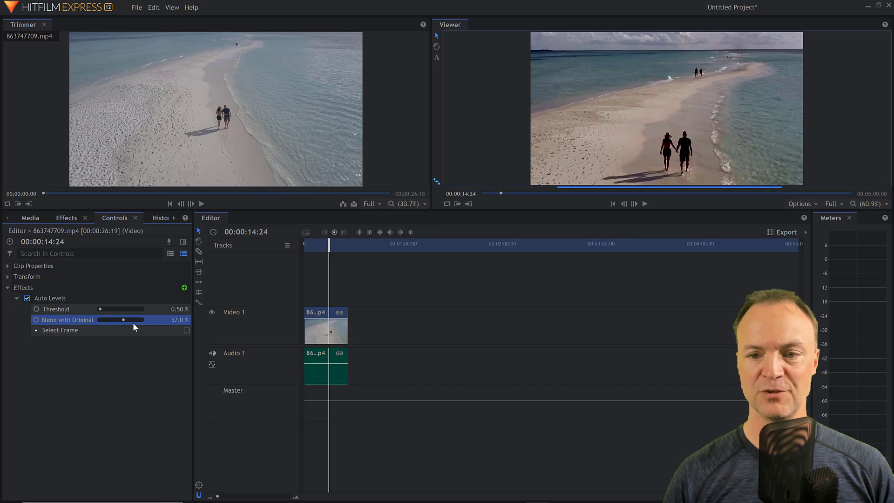
left_click_drag(123, 319, 133, 320)
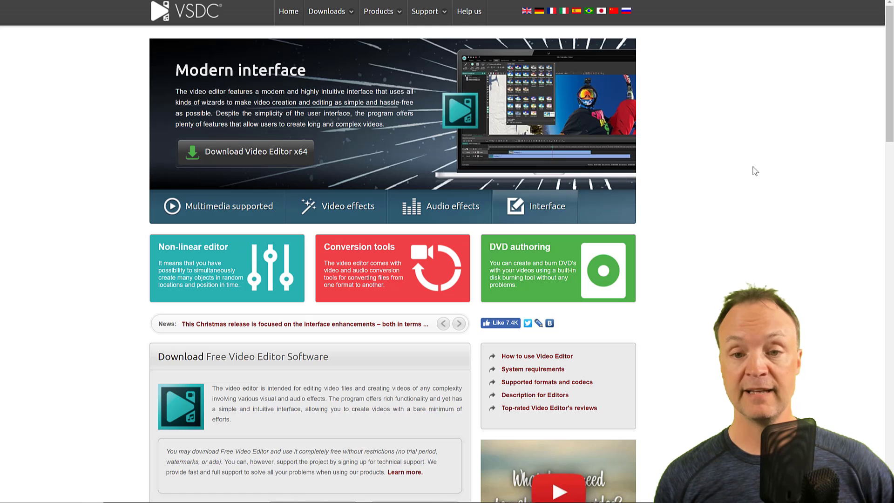
left_click(459, 324)
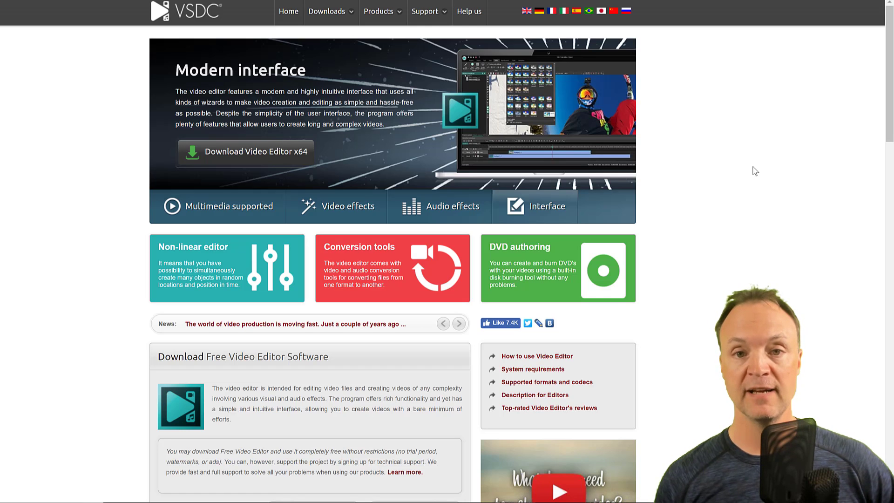
mouse_move(532, 369)
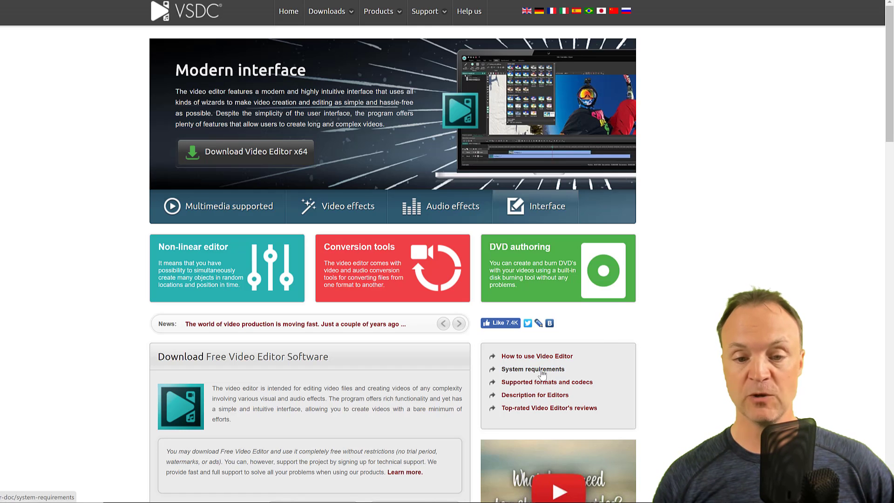
Open the VSDC editor's System requirements page from the download sidebar.
left_click(533, 369)
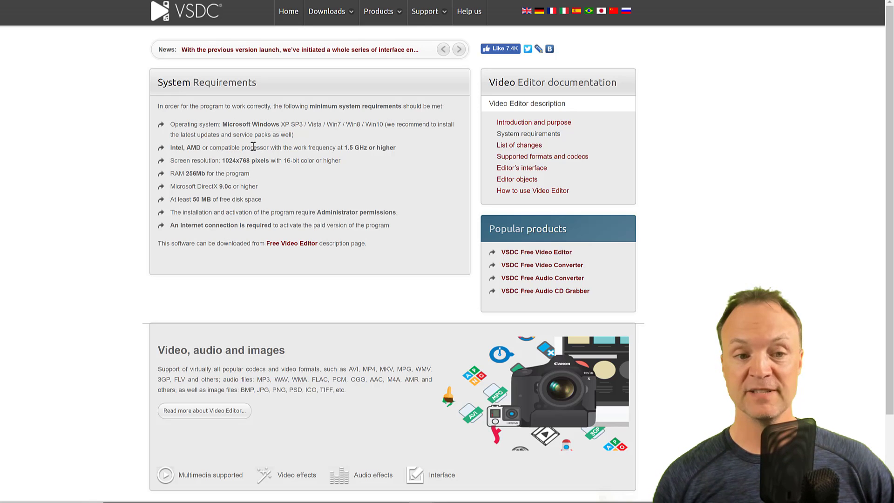
mouse_move(267, 149)
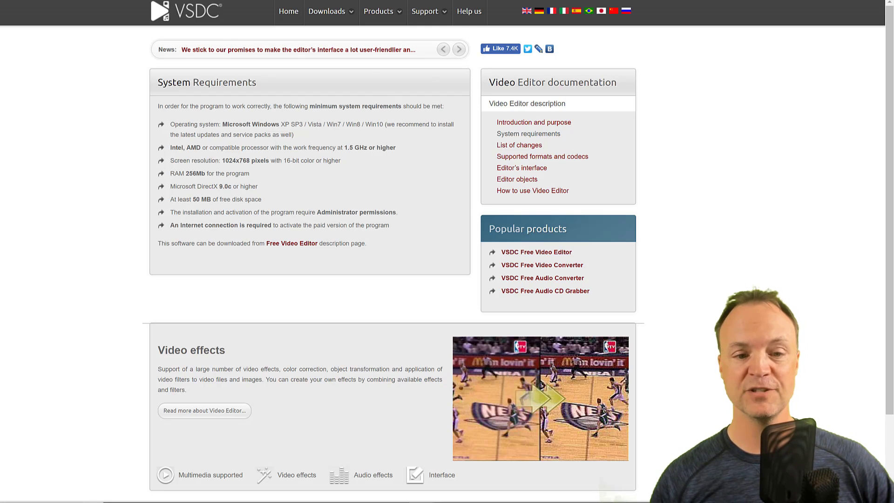
Scroll down the VSDC feature descriptions to video stabilization, DVD burning and video capturing.
scroll("down", 3)
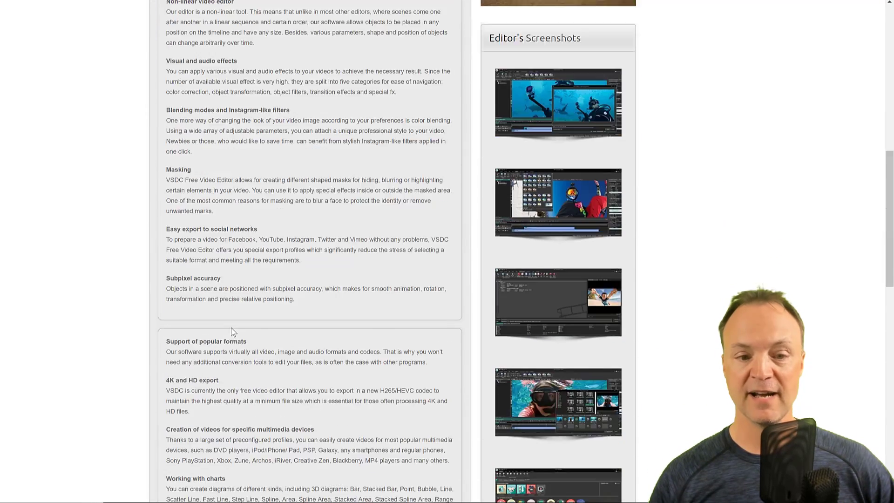
scroll("down", 3)
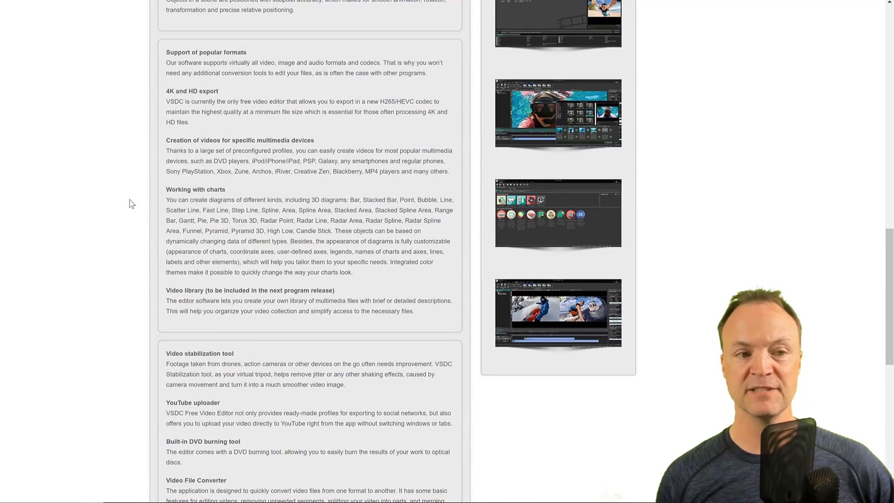
mouse_move(174, 90)
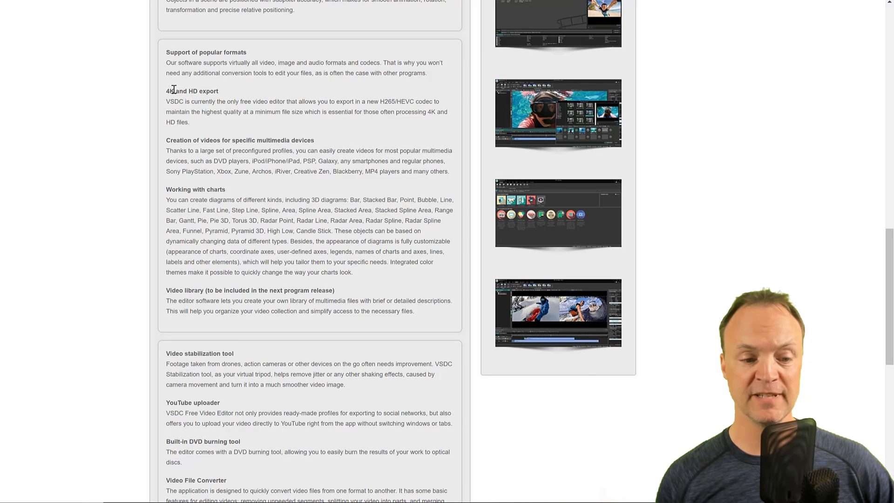
scroll("down", 3)
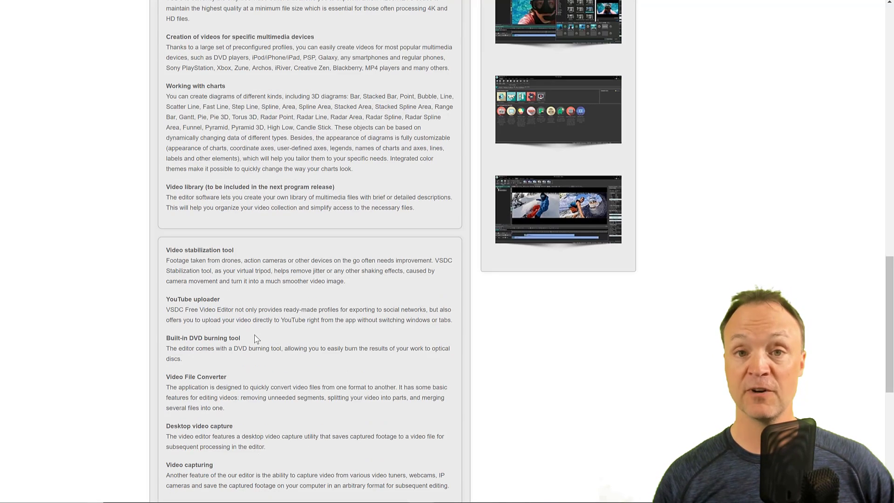
scroll("down", 3)
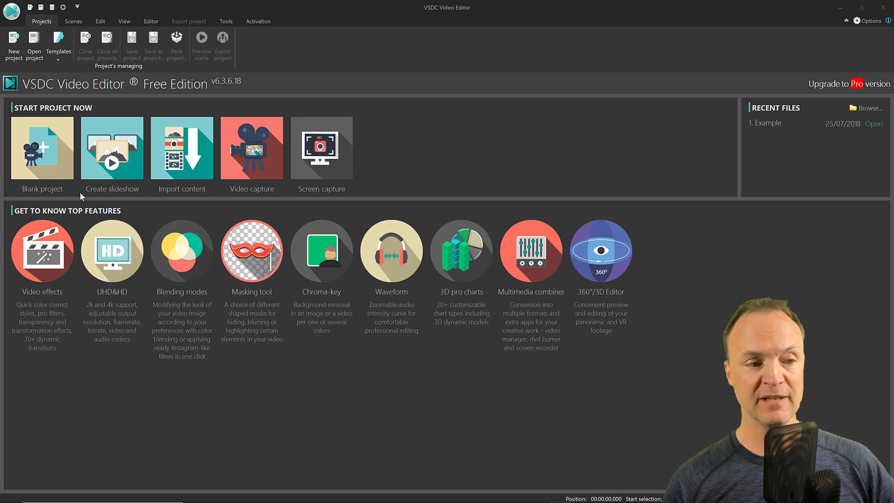
mouse_move(112, 189)
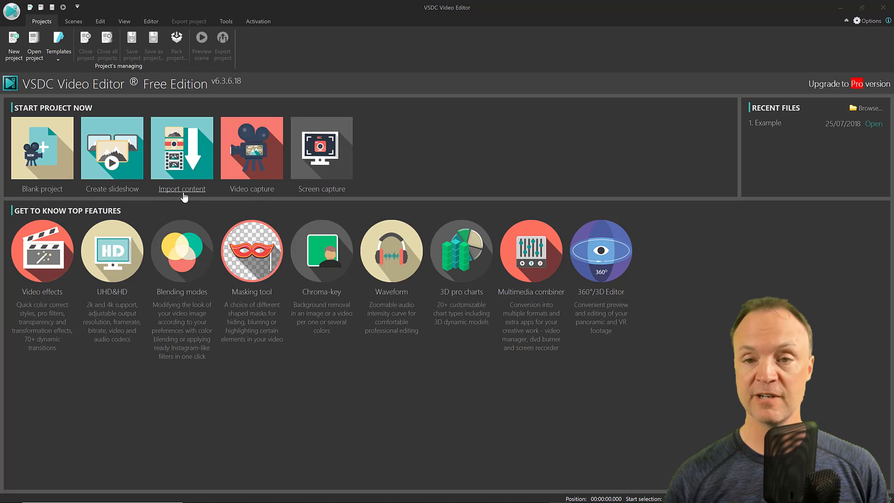
mouse_move(344, 204)
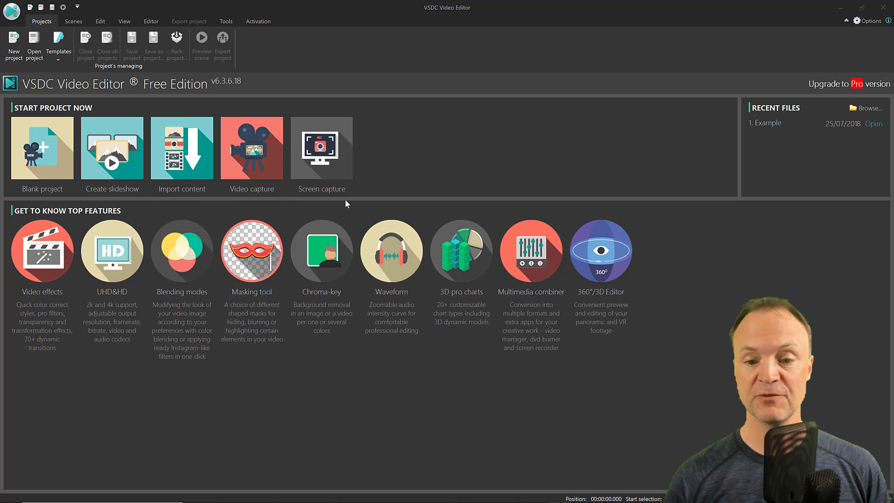
mouse_move(615, 306)
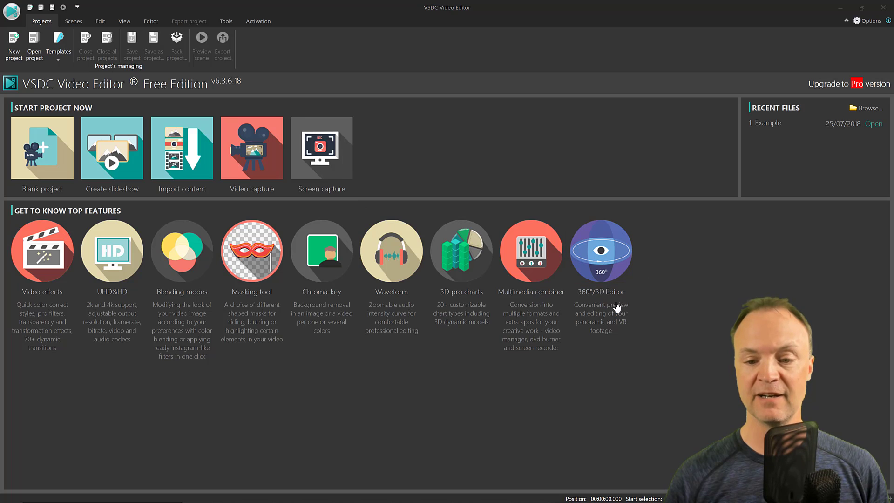
mouse_move(425, 149)
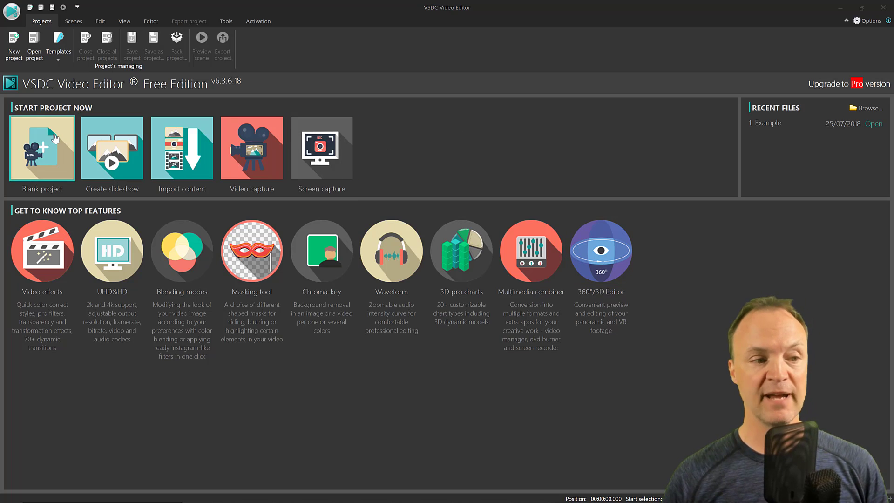
Create a blank project keeping the default 1280×720, 30 fps settings.
left_click(42, 148)
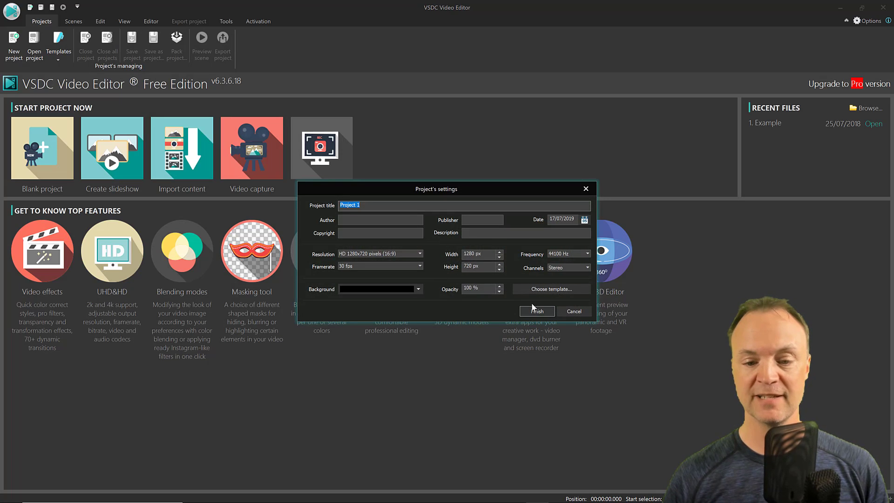
left_click(535, 311)
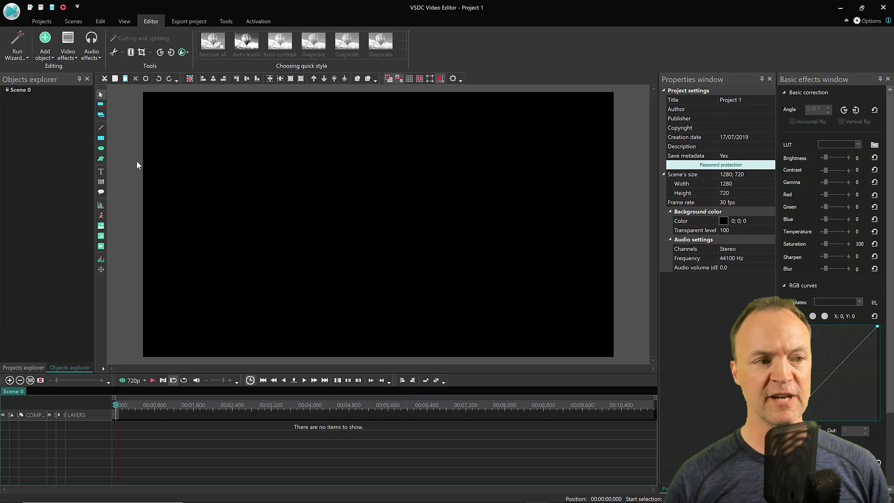
Add the beach video 863747709 to the scene on a new layer.
left_click(45, 46)
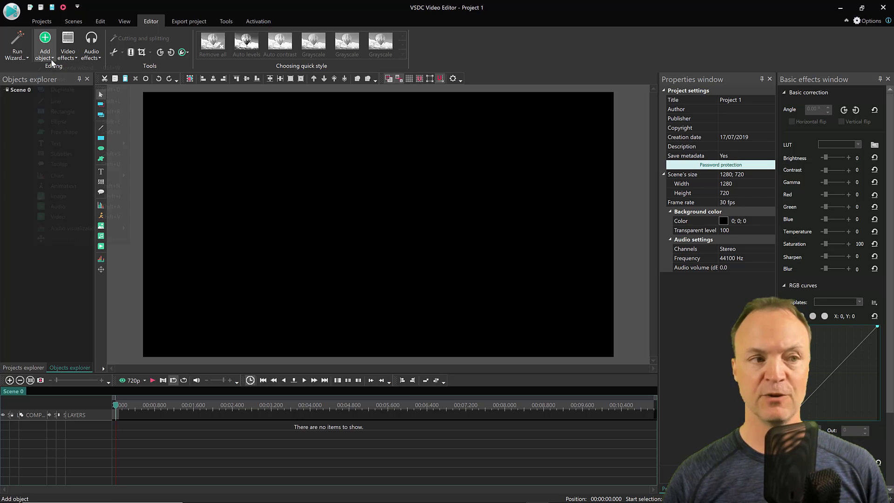
left_click(45, 47)
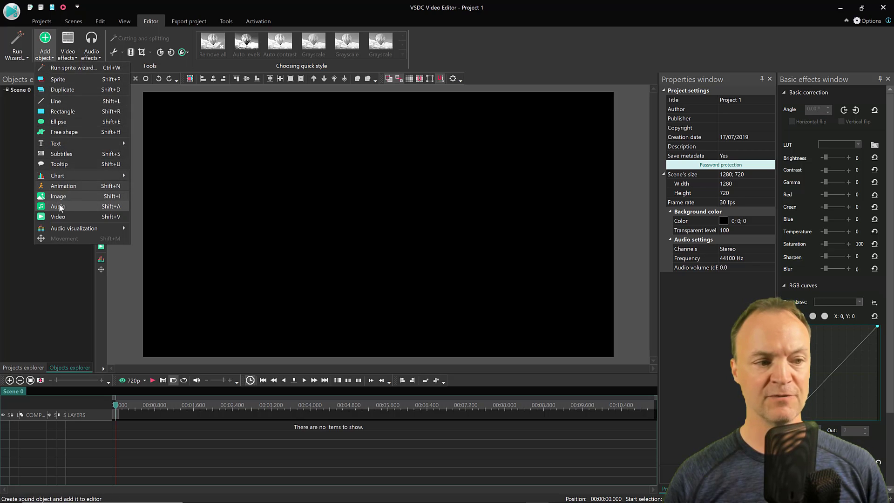
left_click(58, 206)
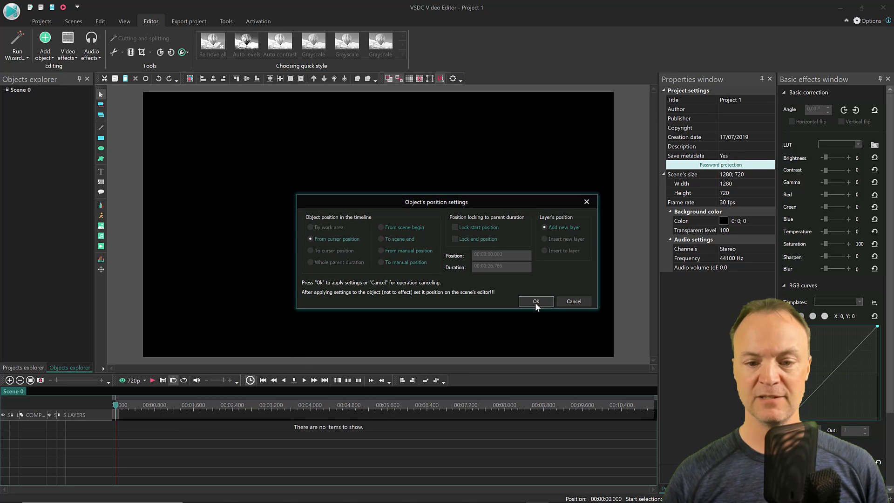
left_click(535, 300)
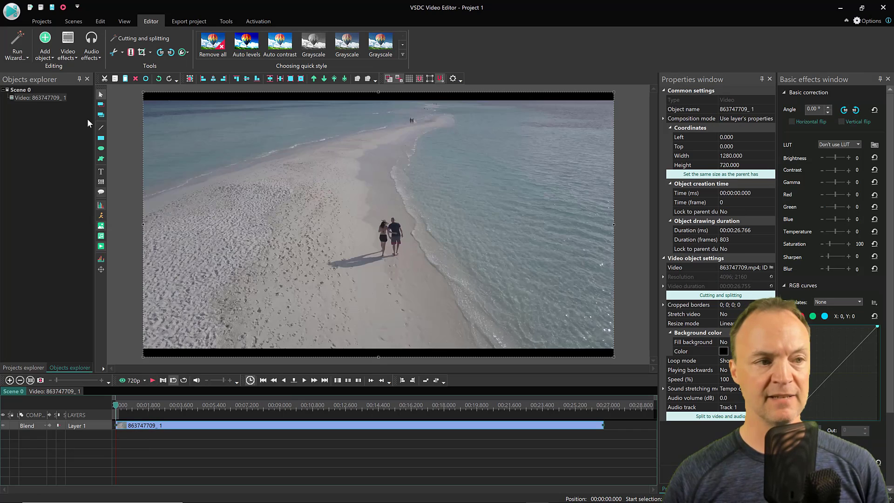
Start adding another object to the scene for the intro and Earth image.
left_click(45, 46)
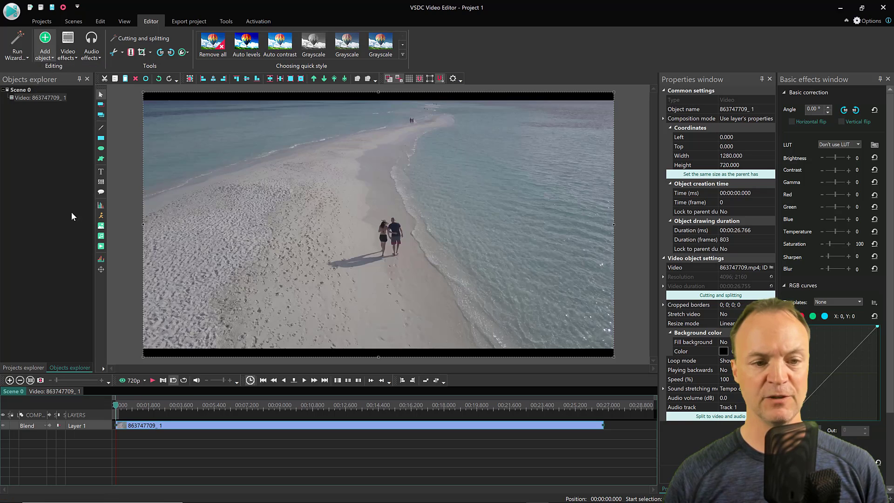
left_click(45, 46)
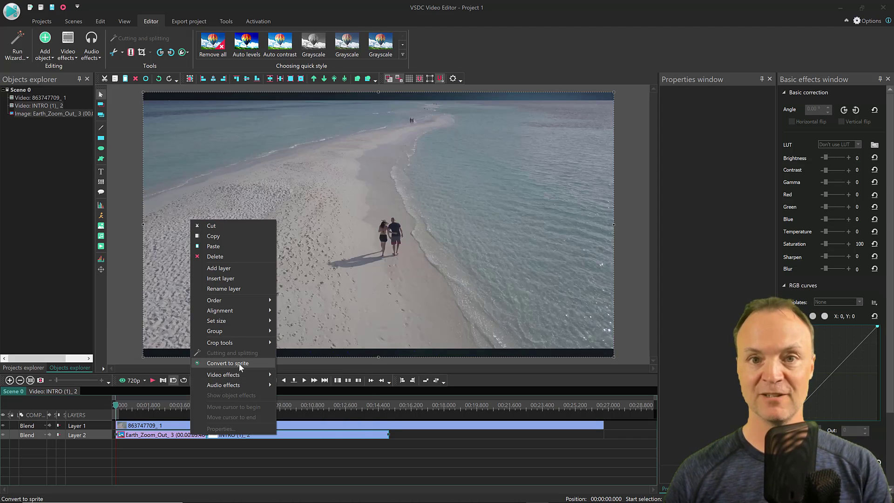
Convert the INTRO video and Earth_Zoom_Out image into Sprite 1 on Layer 3.
left_click(227, 363)
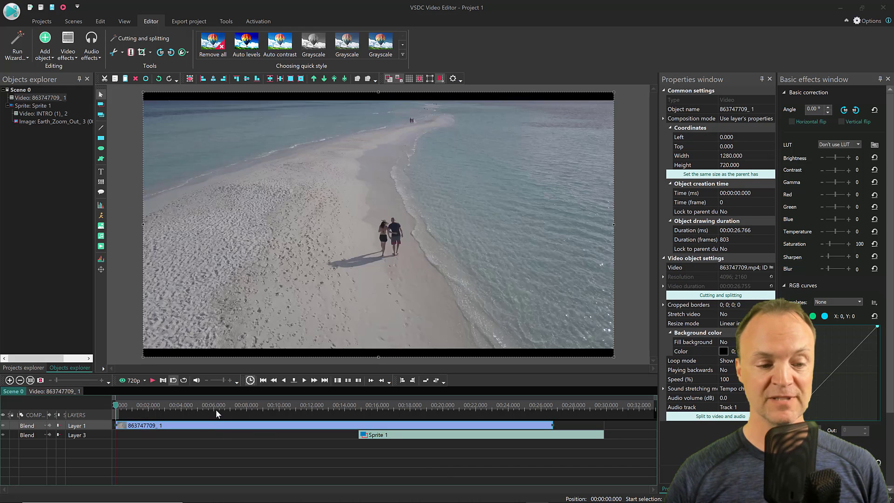
left_click(215, 405)
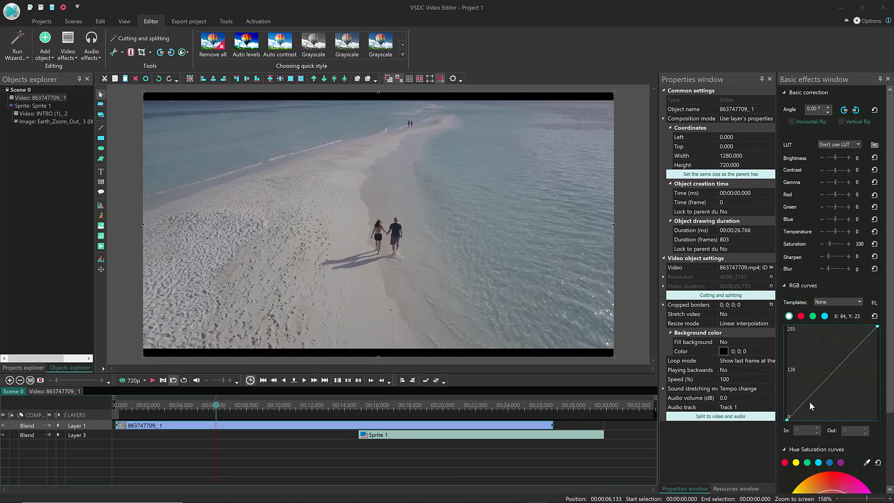
mouse_move(830, 409)
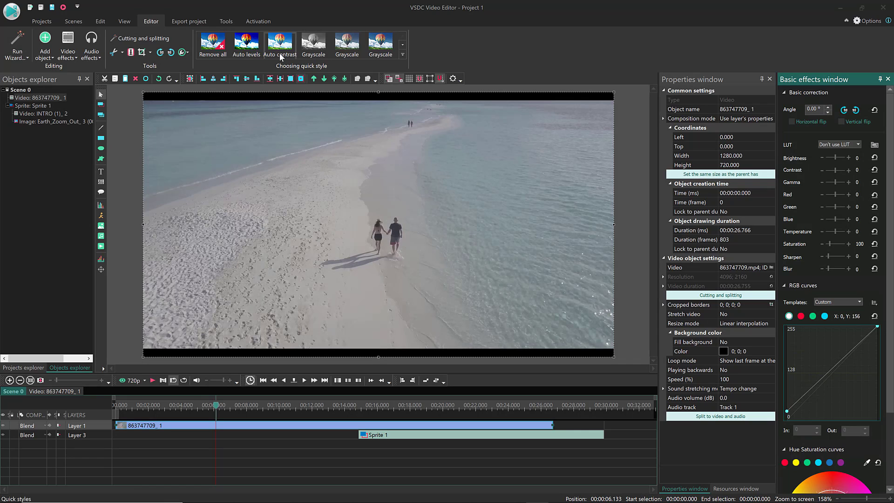
left_click(189, 21)
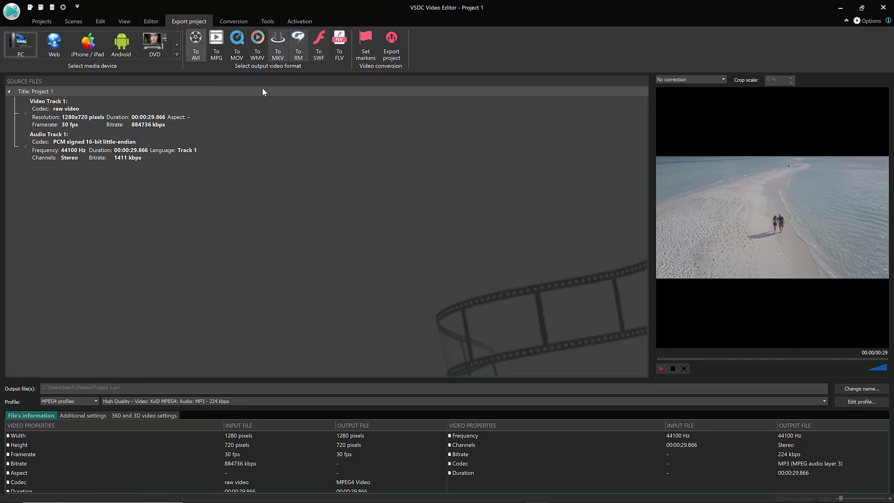
left_click(151, 21)
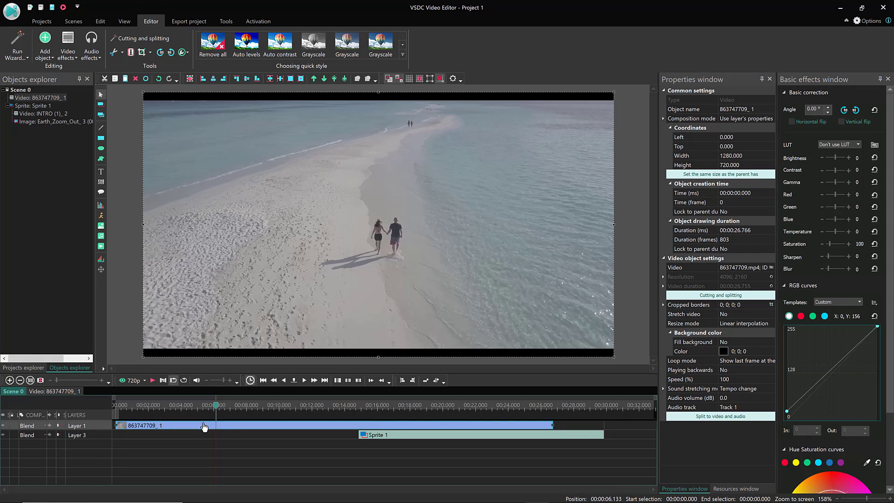
right_click(203, 426)
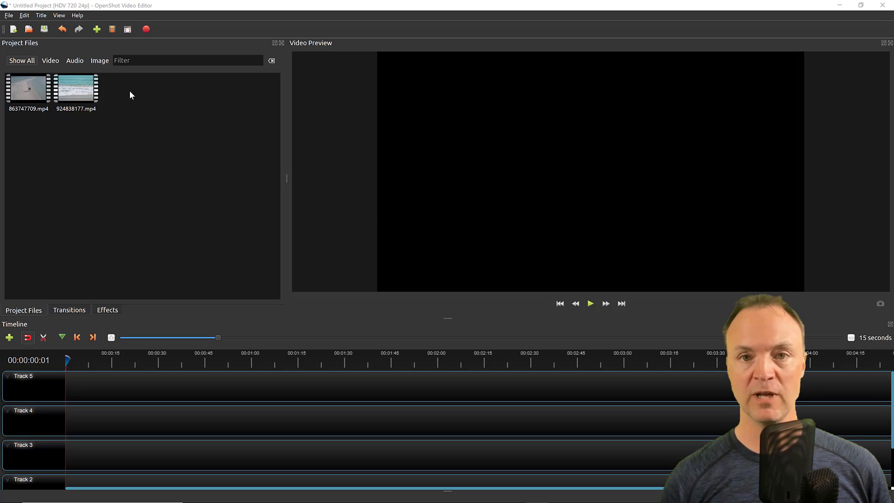
mouse_move(104, 136)
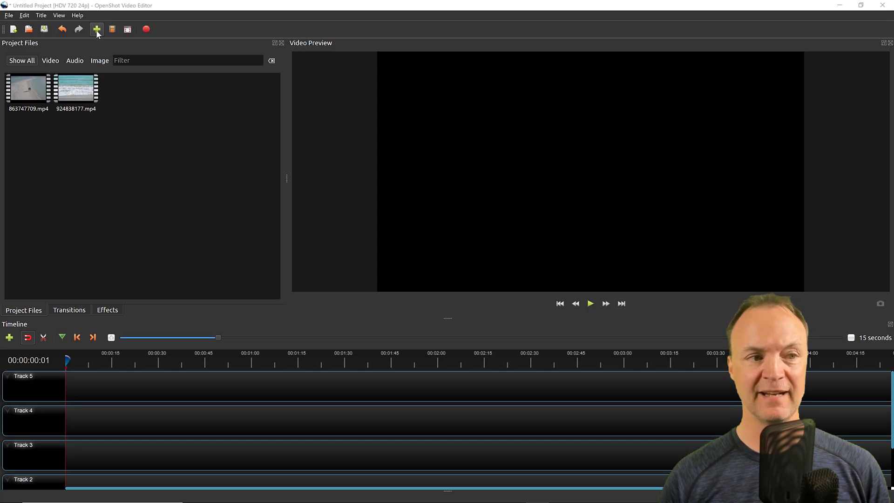
Import the second beach file and place both beach clips onto Track 5.
left_click(96, 29)
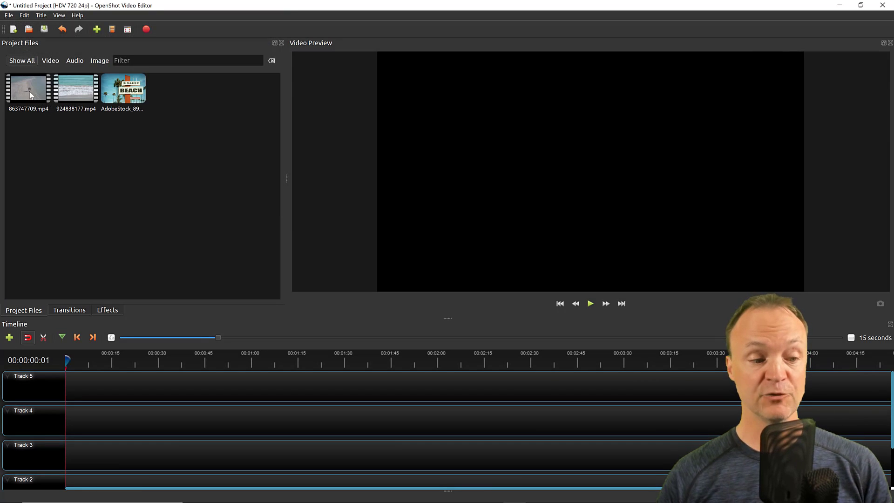
left_click_drag(27, 89, 102, 388)
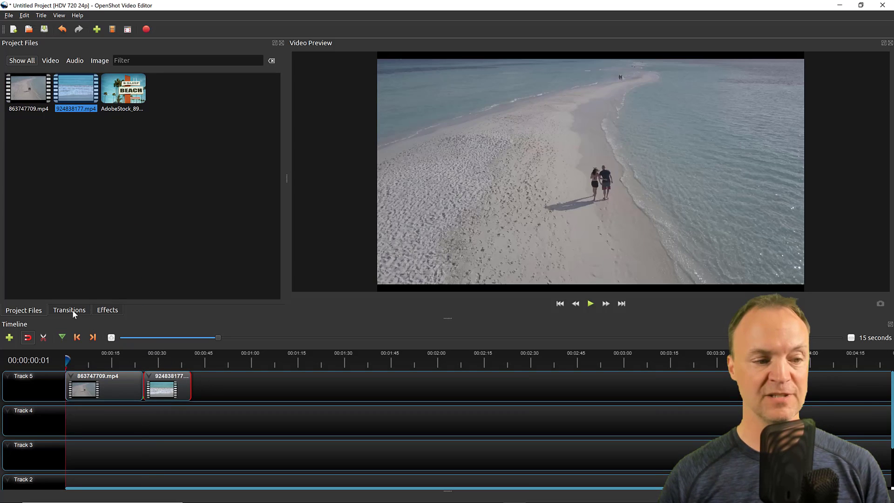
Join the clips with a Circle in to out transition and show its properties.
left_click(69, 309)
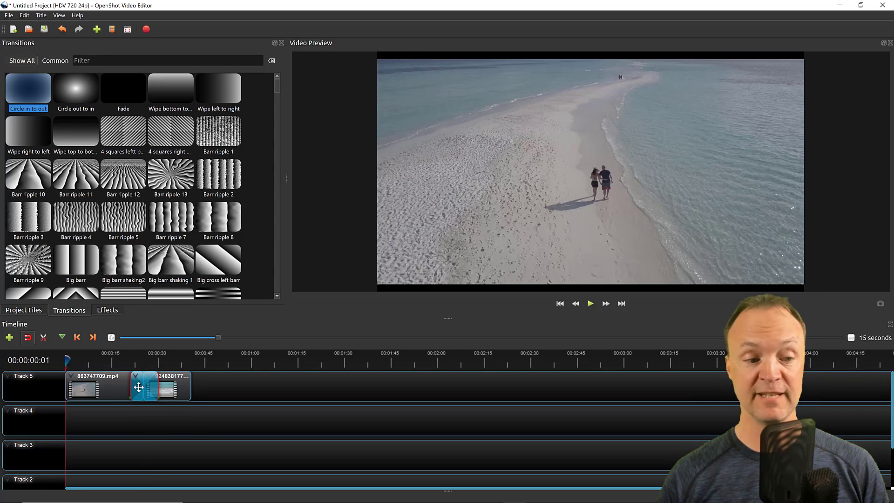
right_click(160, 388)
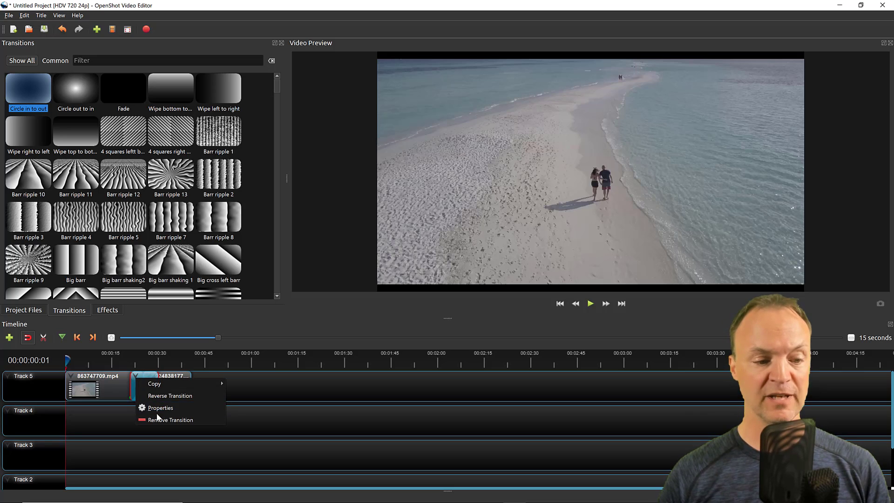
left_click(160, 408)
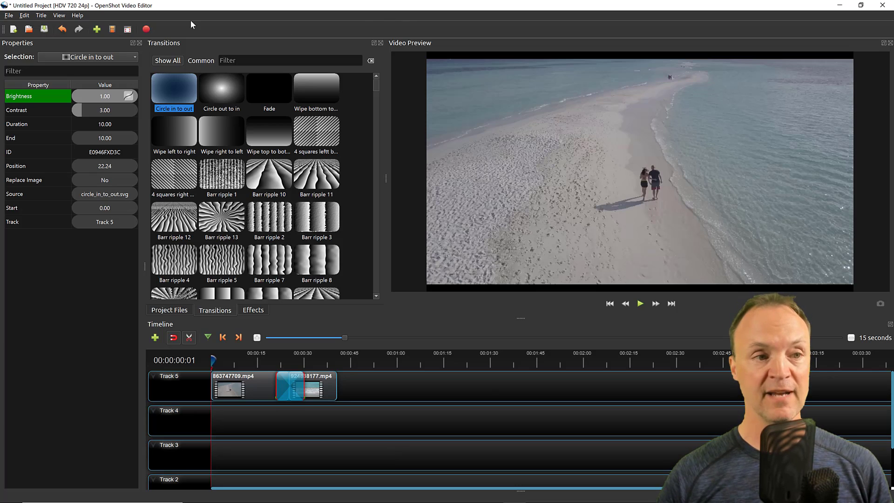
Bring up Export Video with MP4 target, HDV 720 24p profile and High quality.
left_click(128, 29)
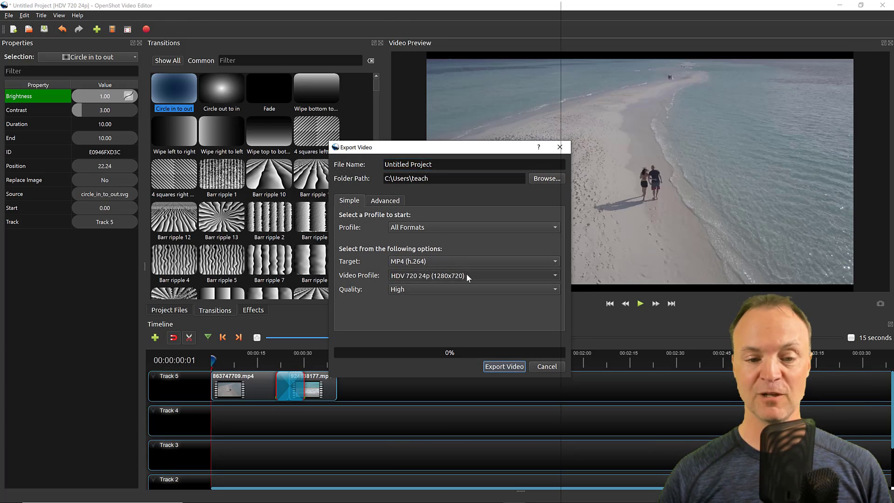
left_click(472, 276)
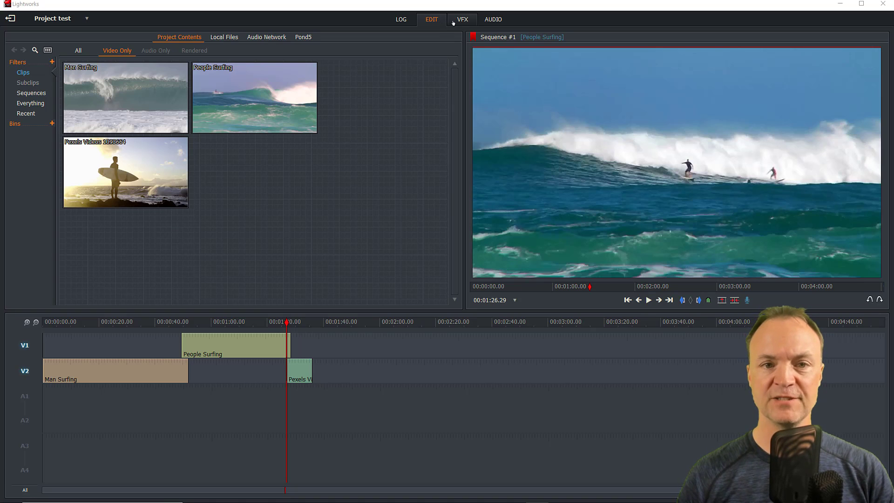
Visit the VFX workspace's Colour Correction and the Audio workspace, then return to Edit.
left_click(463, 19)
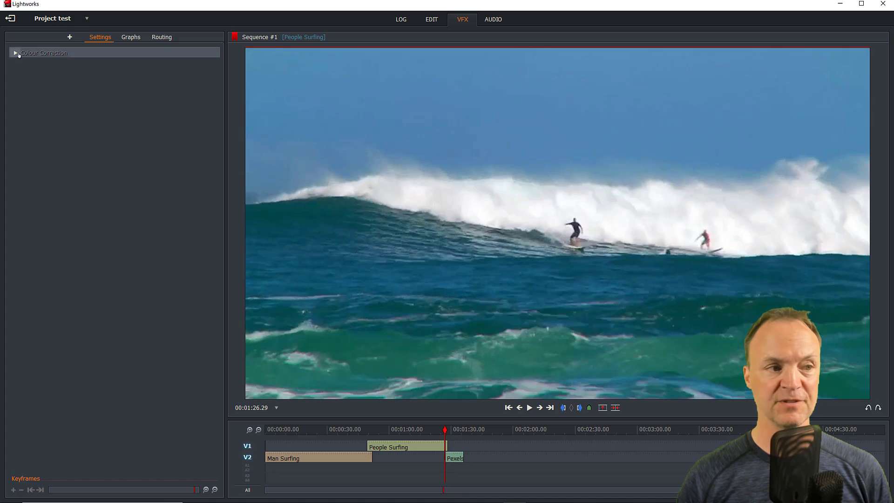
left_click(16, 52)
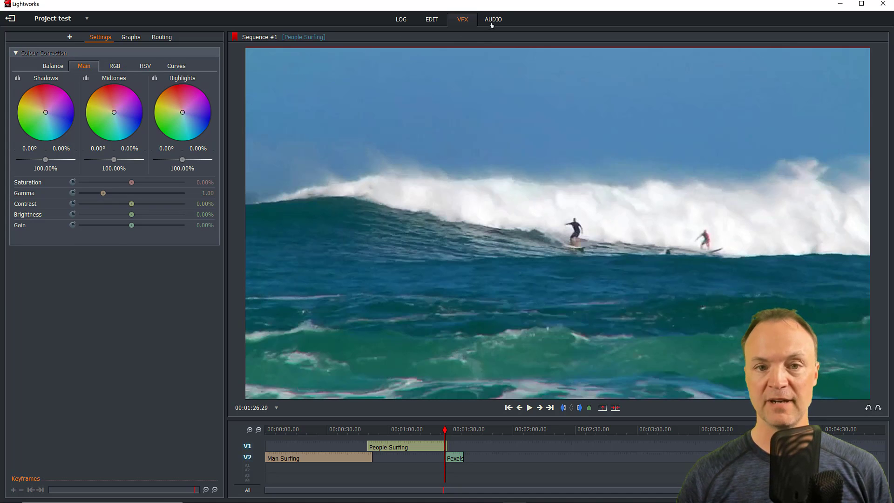
left_click(493, 19)
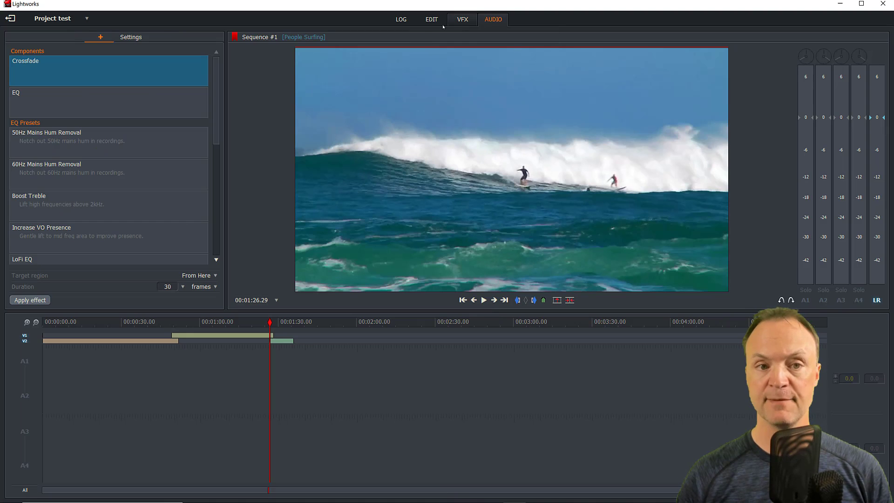
left_click(431, 18)
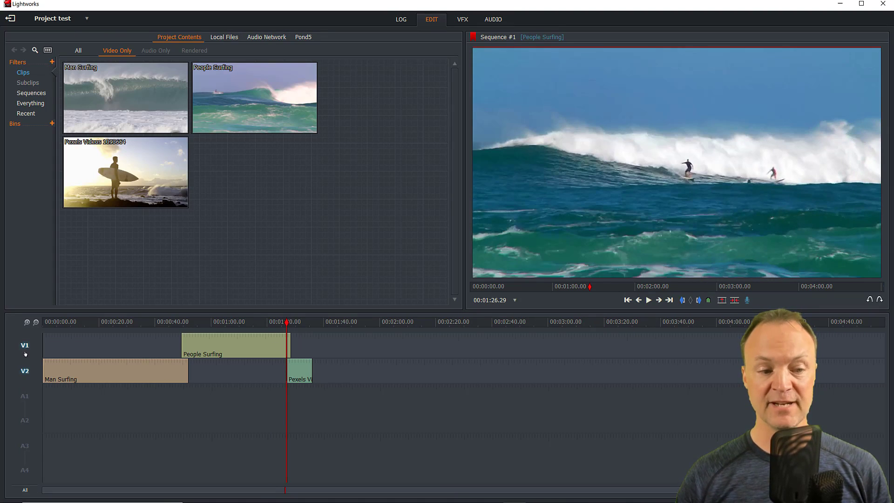
Leave only track V1 enabled, dimming the V2 Man Surfing and Pexels clips.
left_click(25, 371)
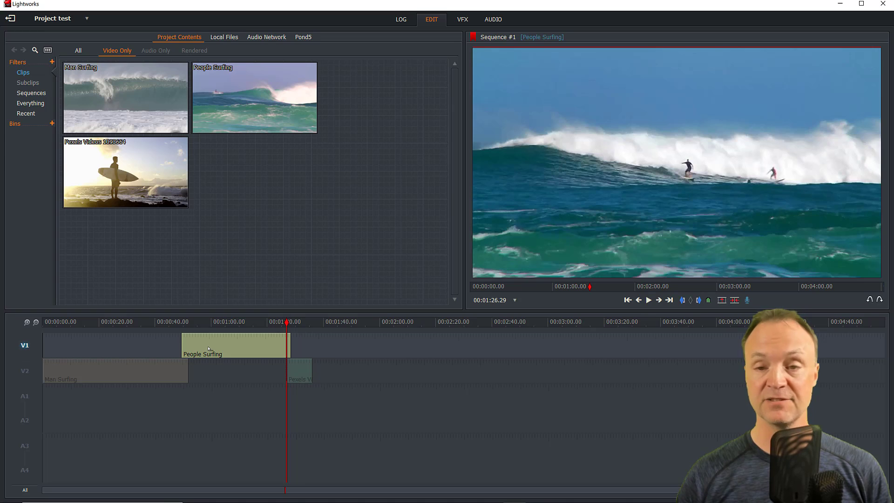
Cut the People Surfing clip on V1 into two pieces at about 1:14.
right_click(233, 344)
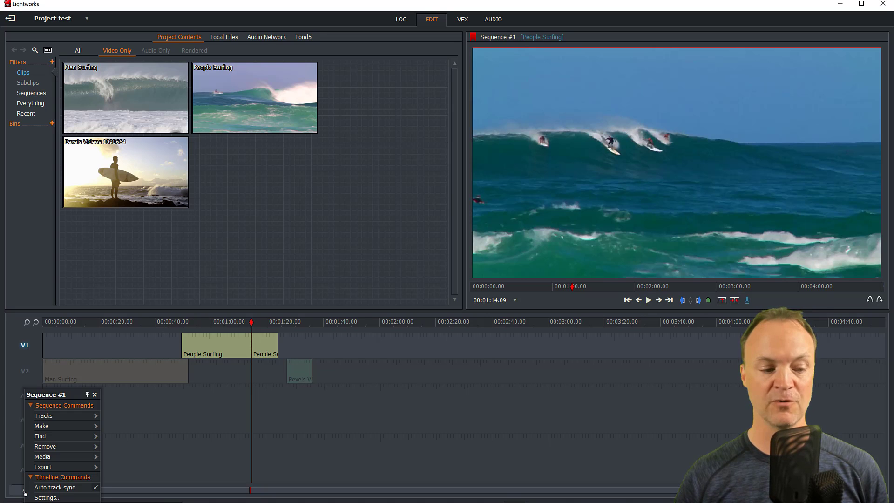
mouse_move(62, 426)
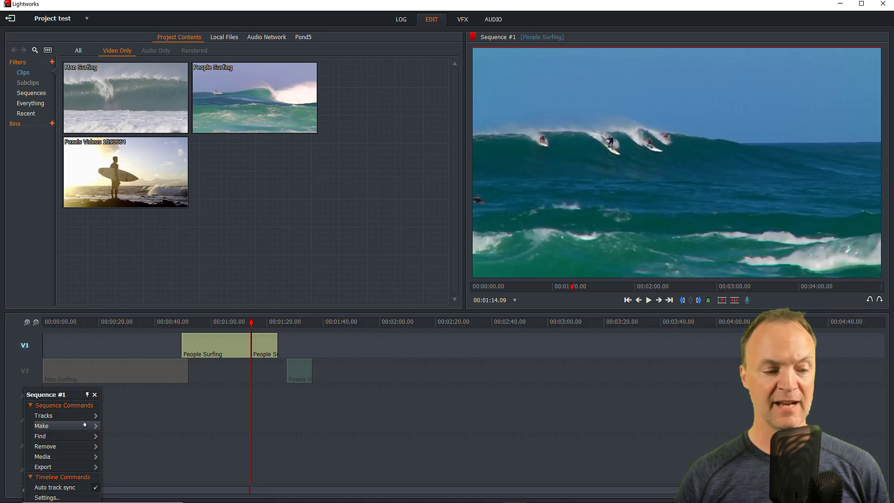
Choose a YouTube export of Sequence #1 at 29.97 fps and list the 720p size options.
left_click(43, 466)
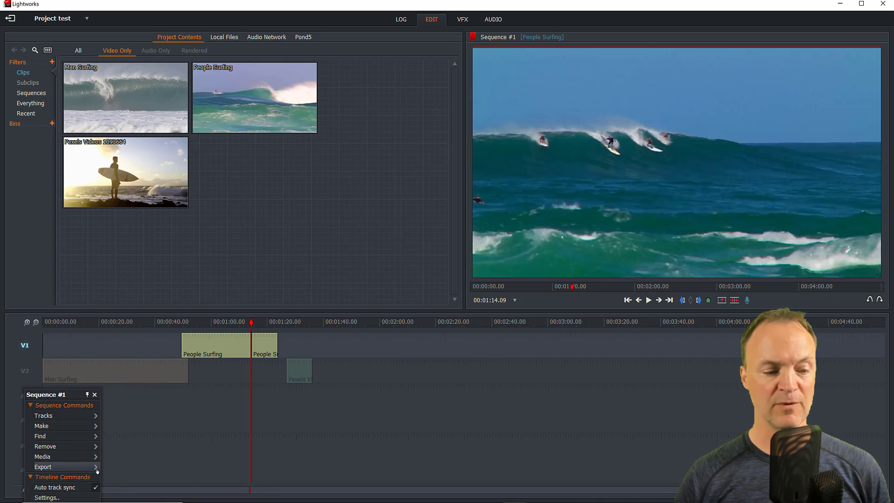
left_click(43, 467)
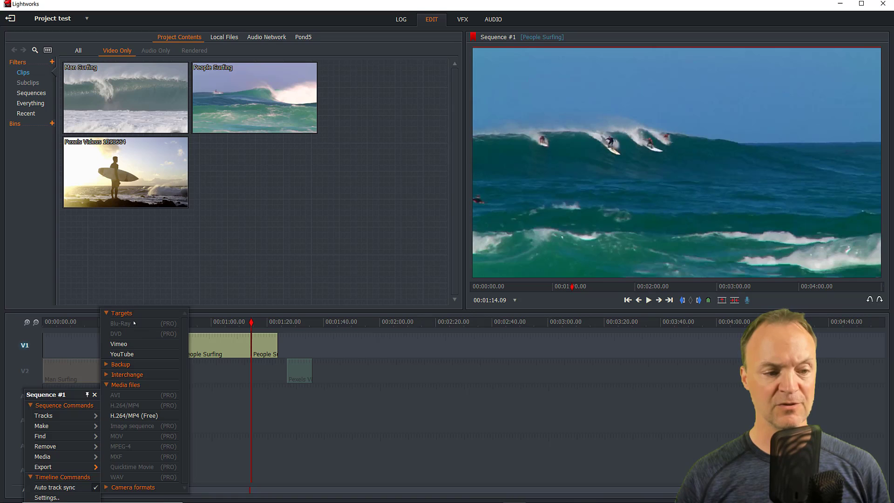
left_click(121, 313)
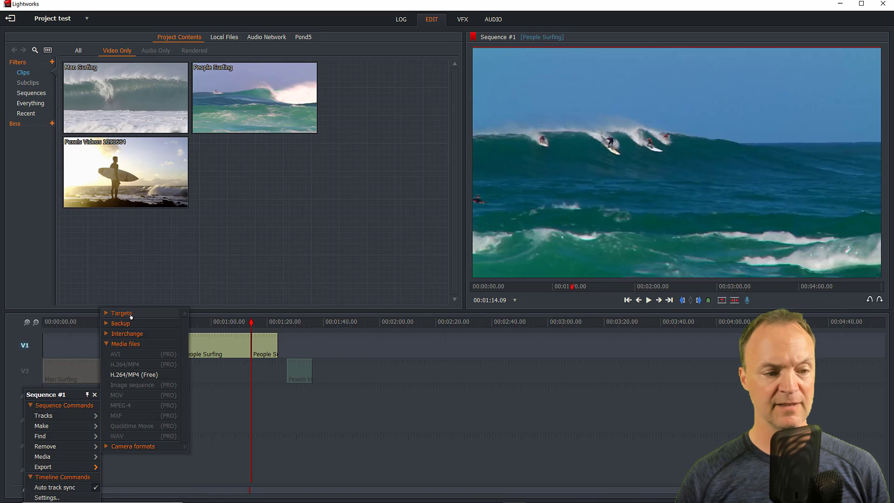
left_click(121, 313)
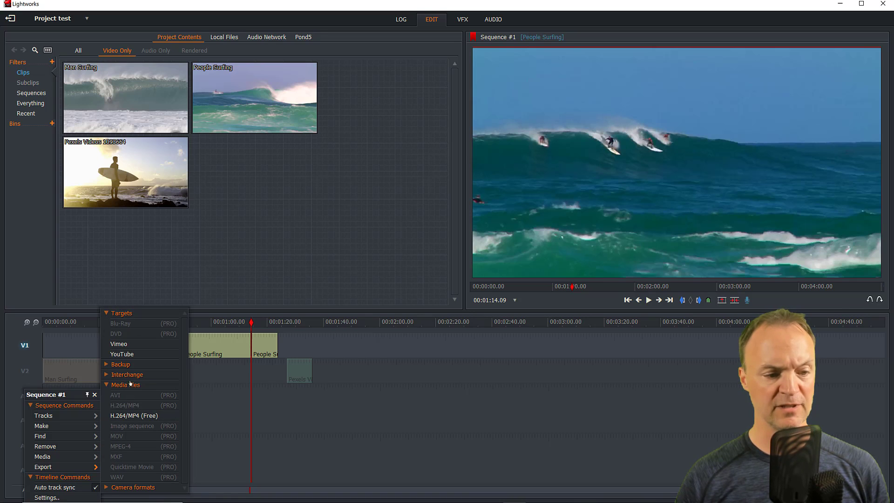
left_click(122, 353)
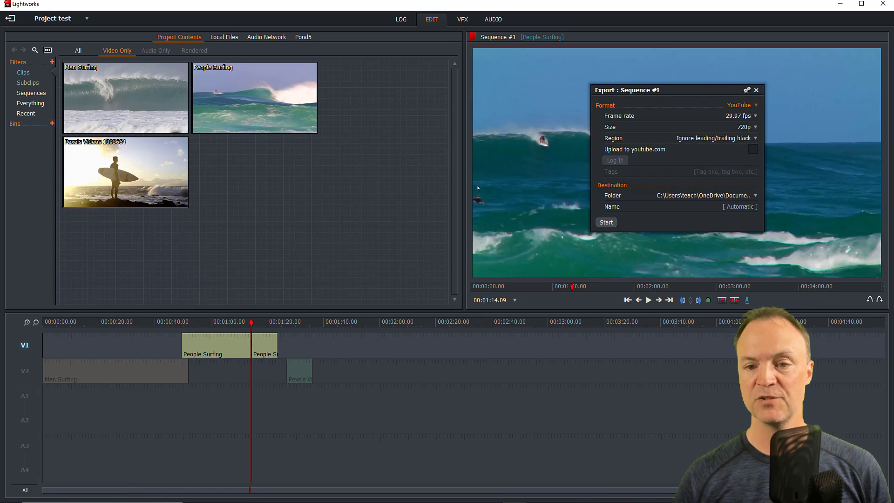
mouse_move(755, 131)
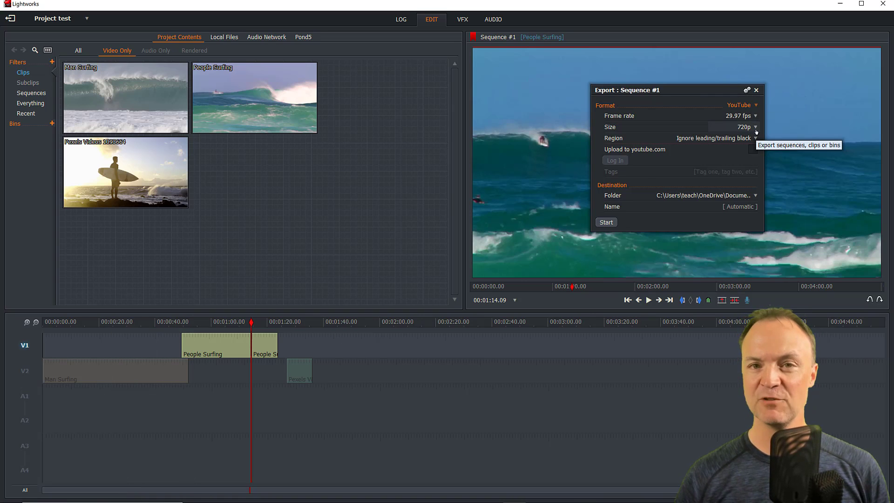
left_click(754, 126)
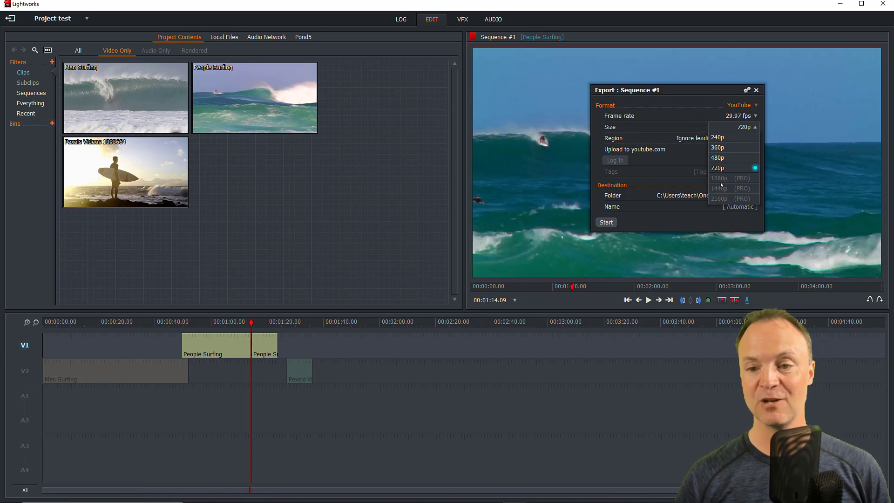